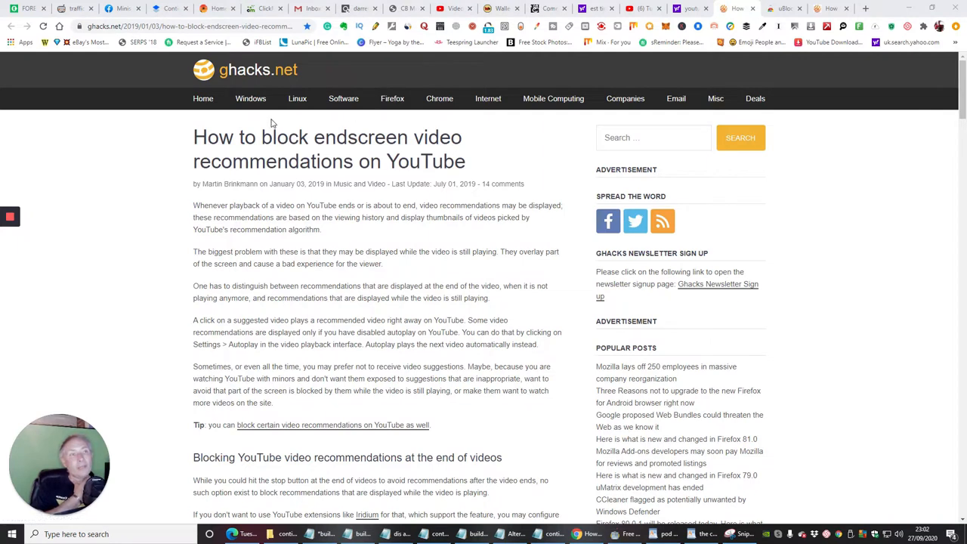
mouse_move(242, 76)
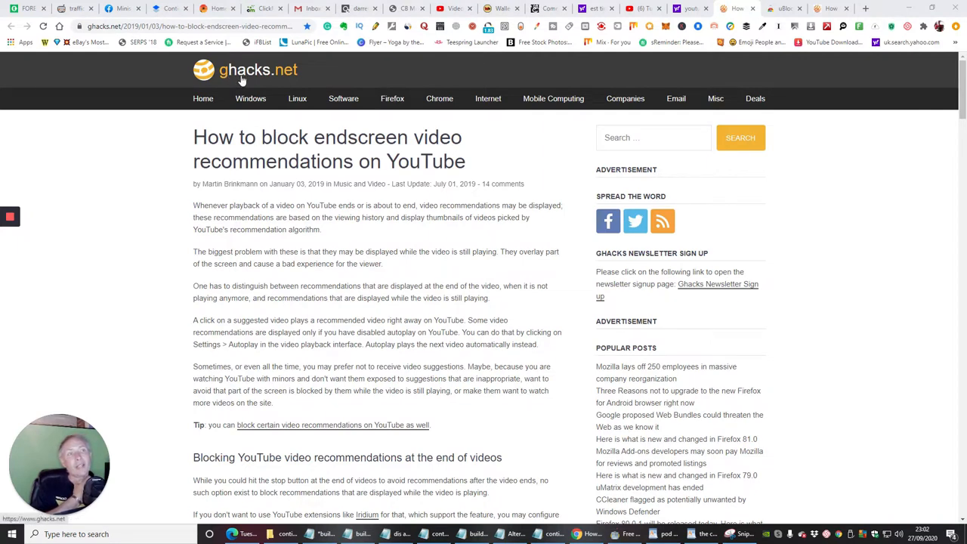
mouse_move(278, 82)
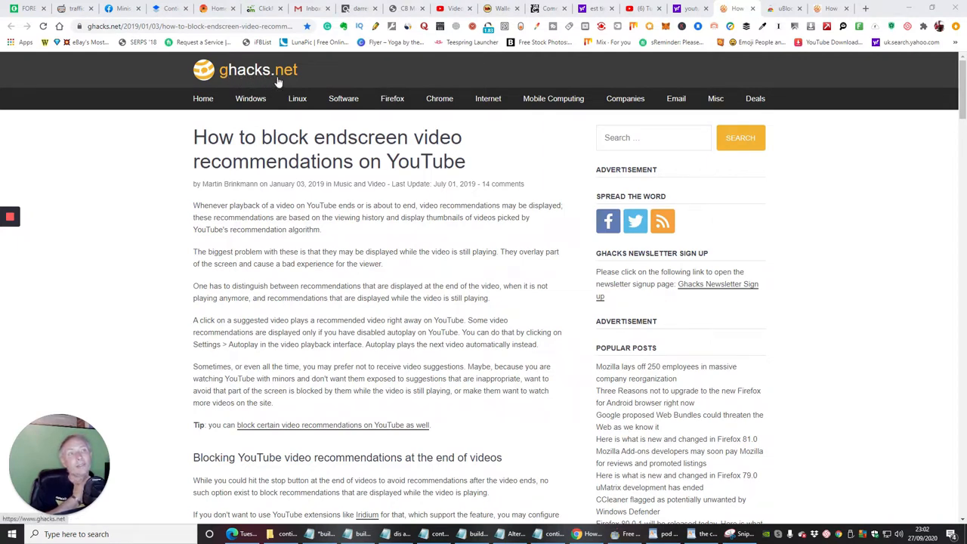
mouse_move(344, 99)
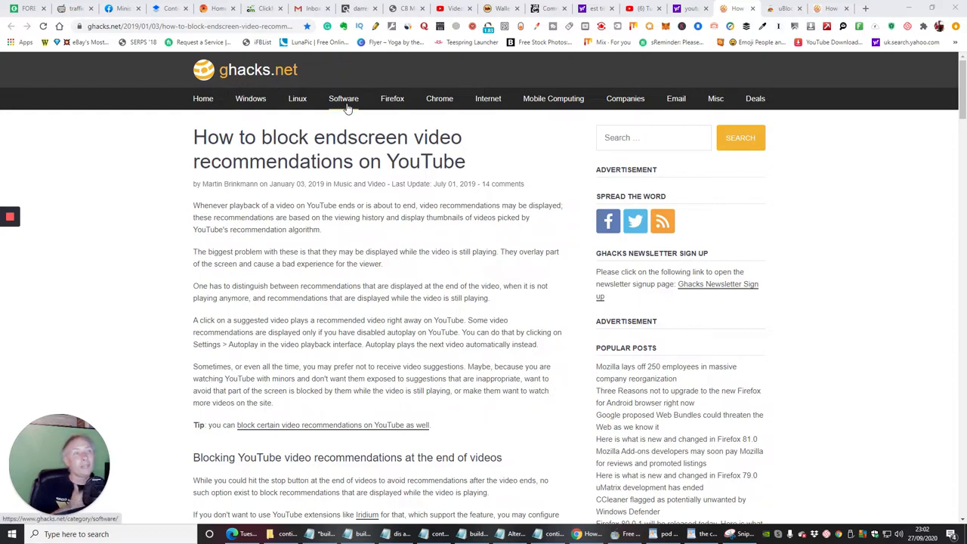
mouse_move(393, 263)
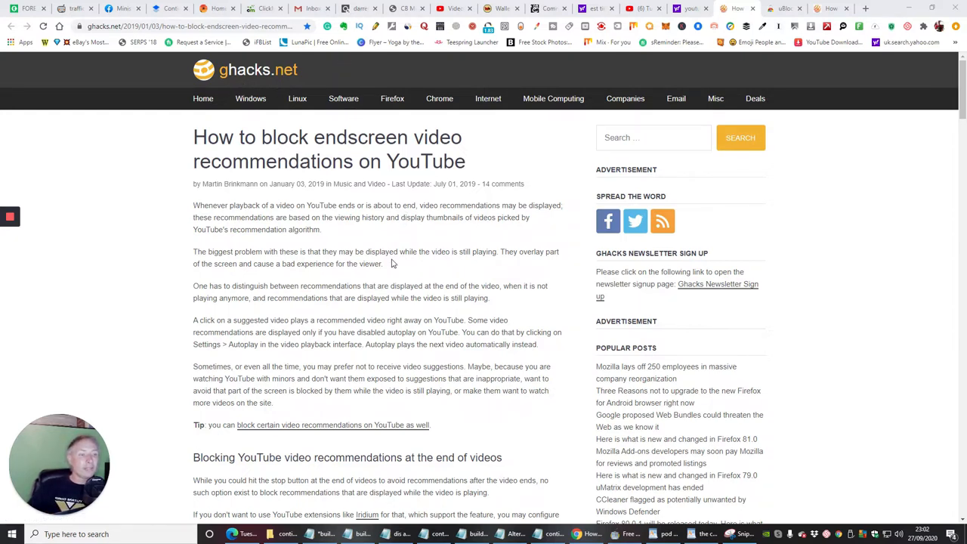
Scroll the ghacks article down past the intro and screenshots to the uBlock Origin rule steps
scroll(down, 3)
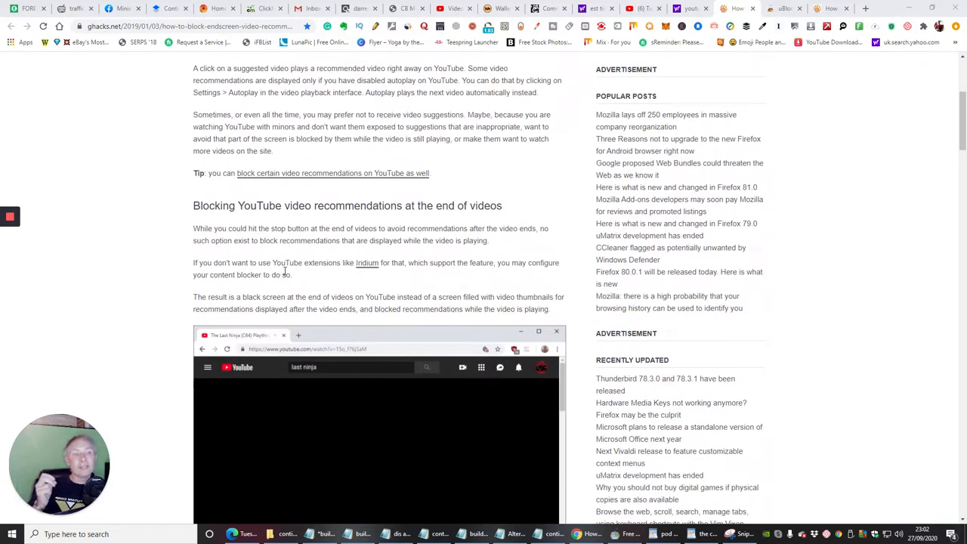
mouse_move(363, 272)
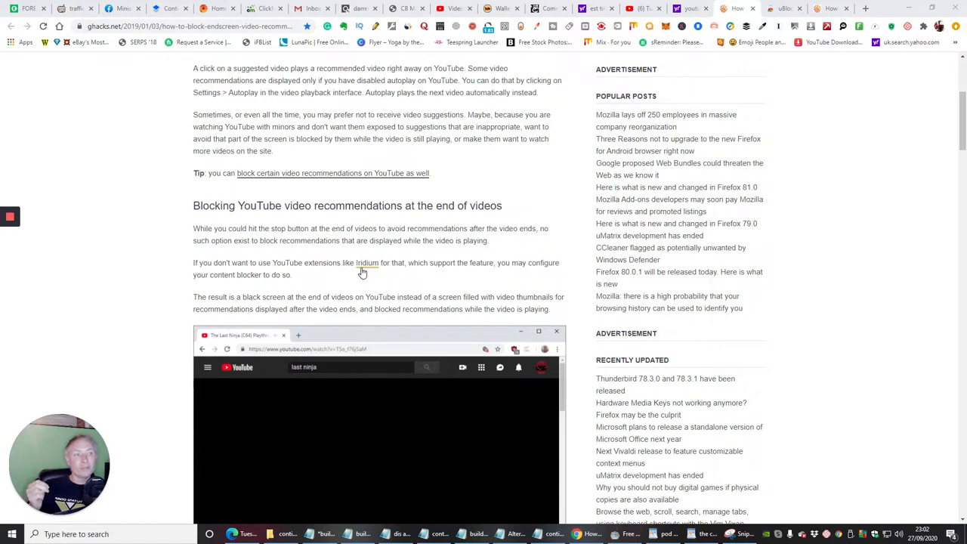
mouse_move(381, 283)
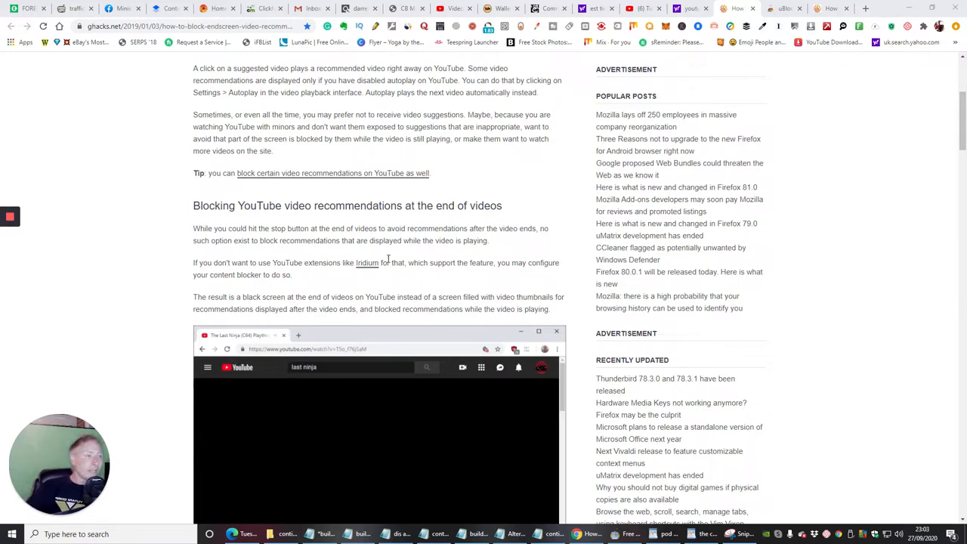
scroll(down, 3)
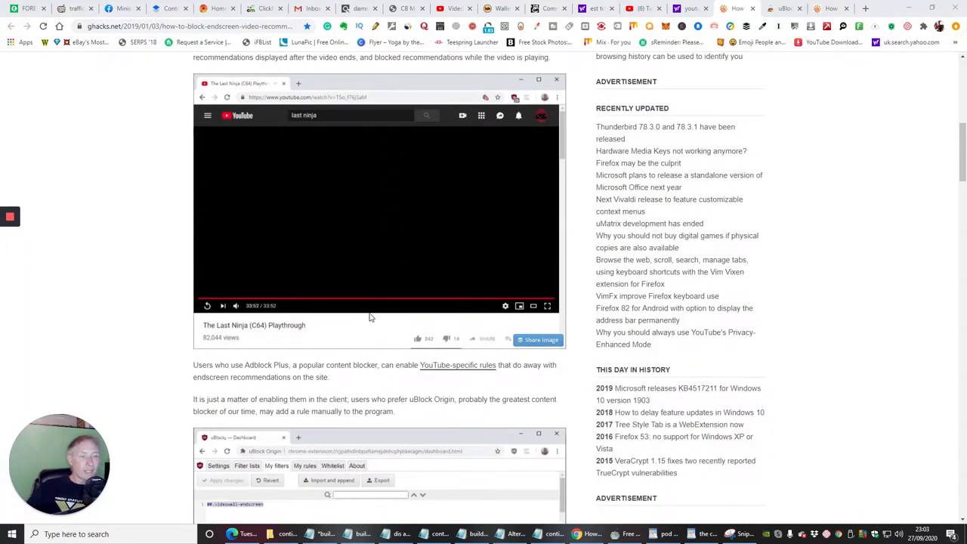
scroll(down, 3)
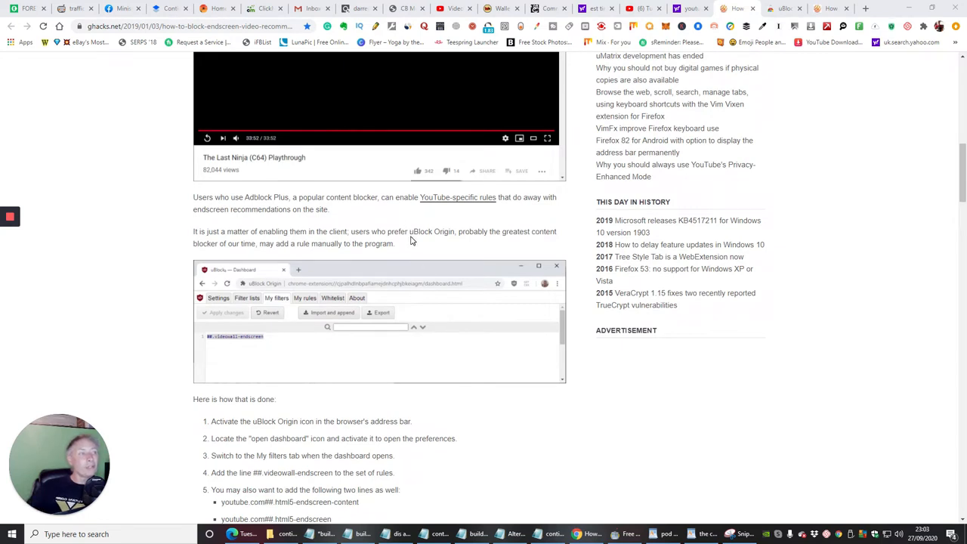
mouse_move(446, 240)
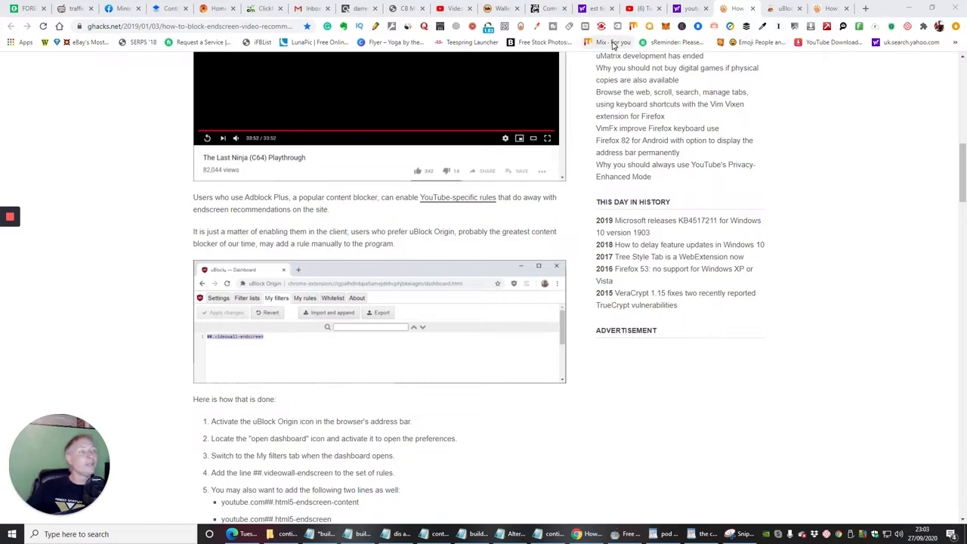
mouse_move(750, 115)
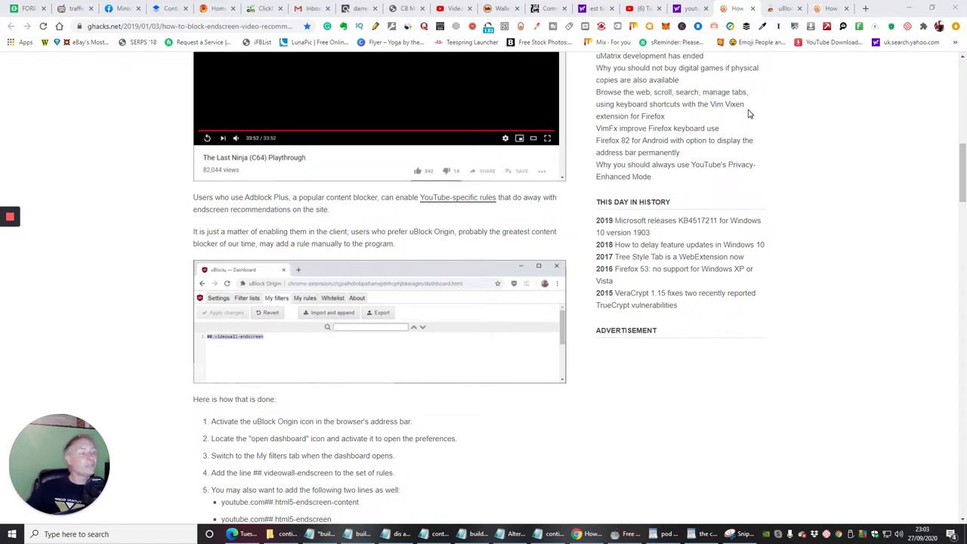
mouse_move(608, 37)
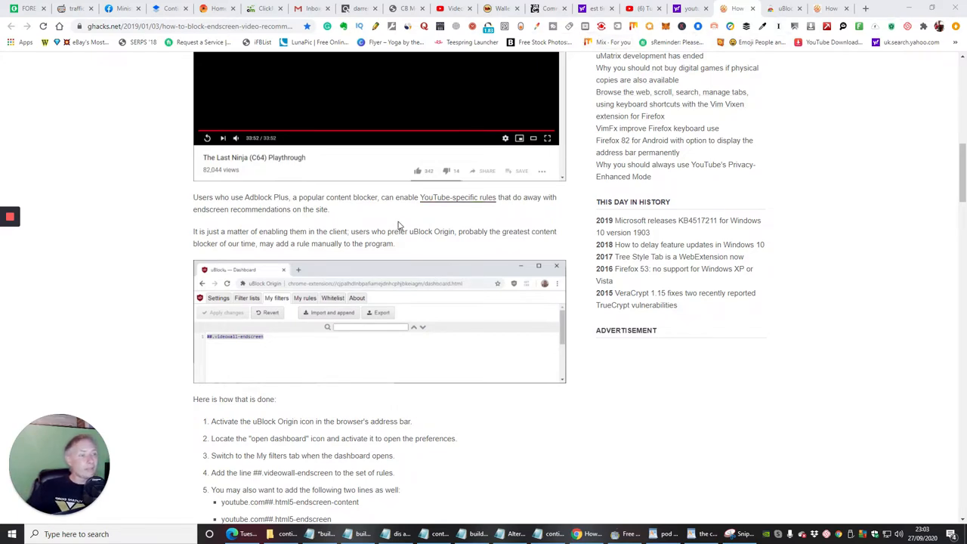
scroll(down, 3)
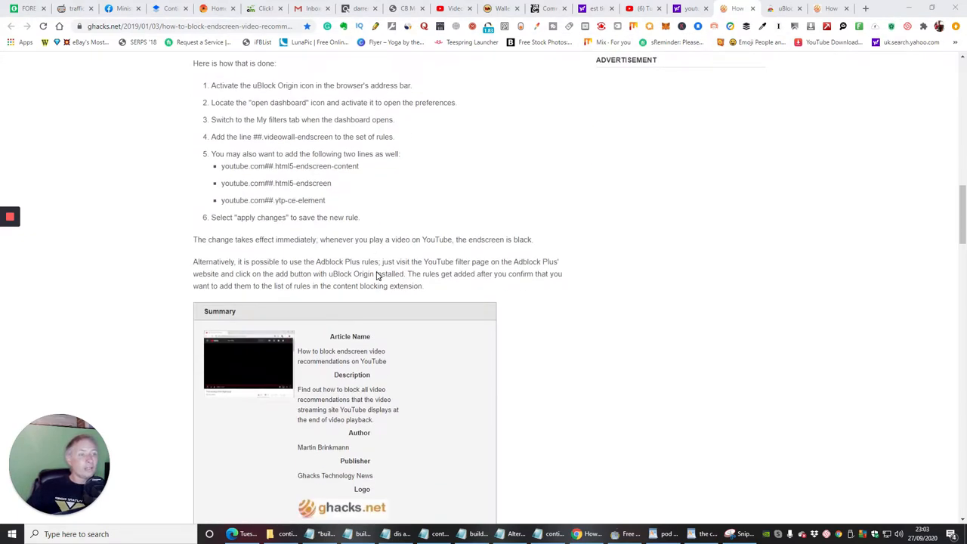
scroll(up, 3)
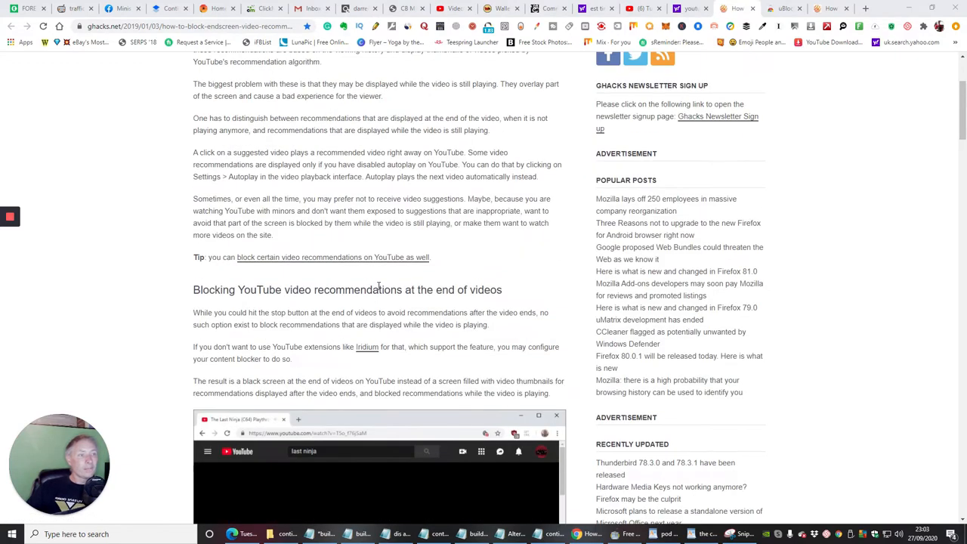
scroll(down, 3)
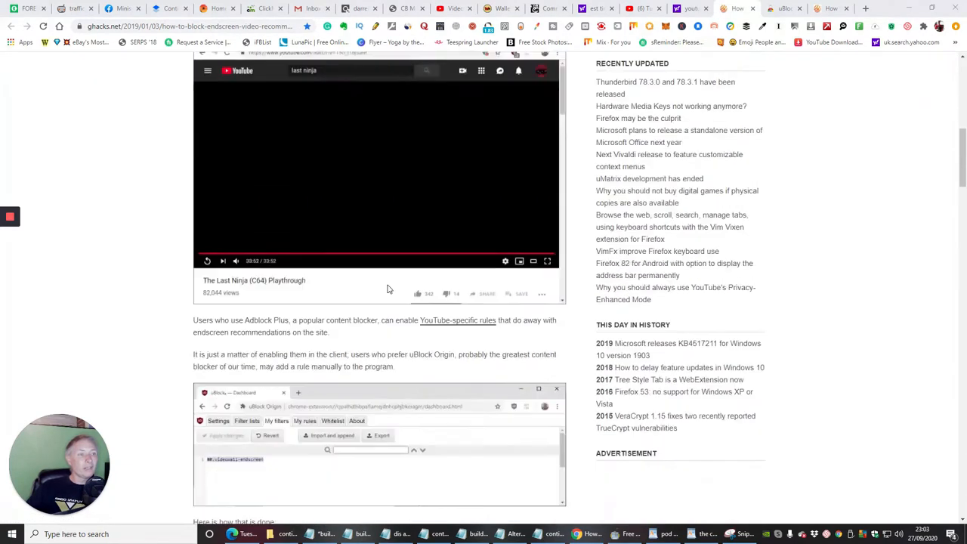
scroll(down, 3)
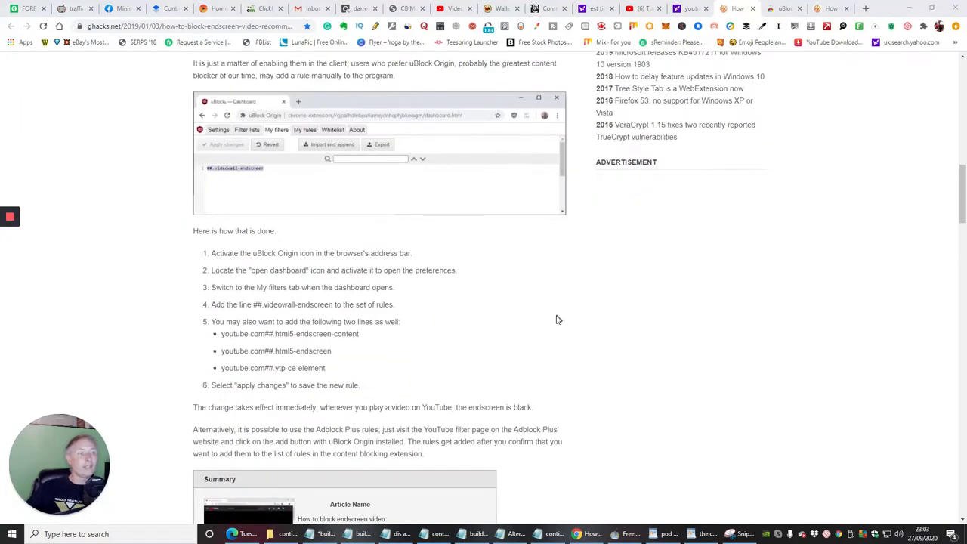
mouse_move(593, 295)
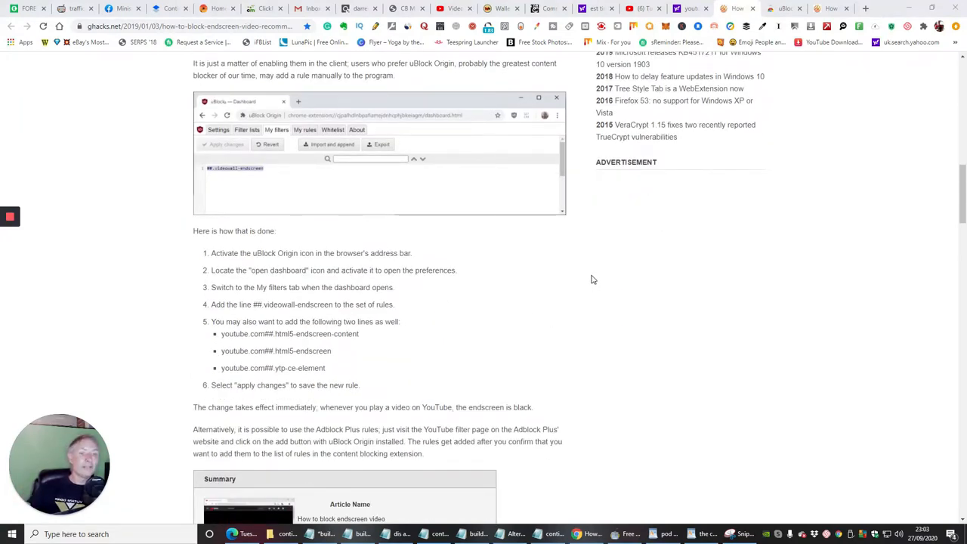
mouse_move(581, 266)
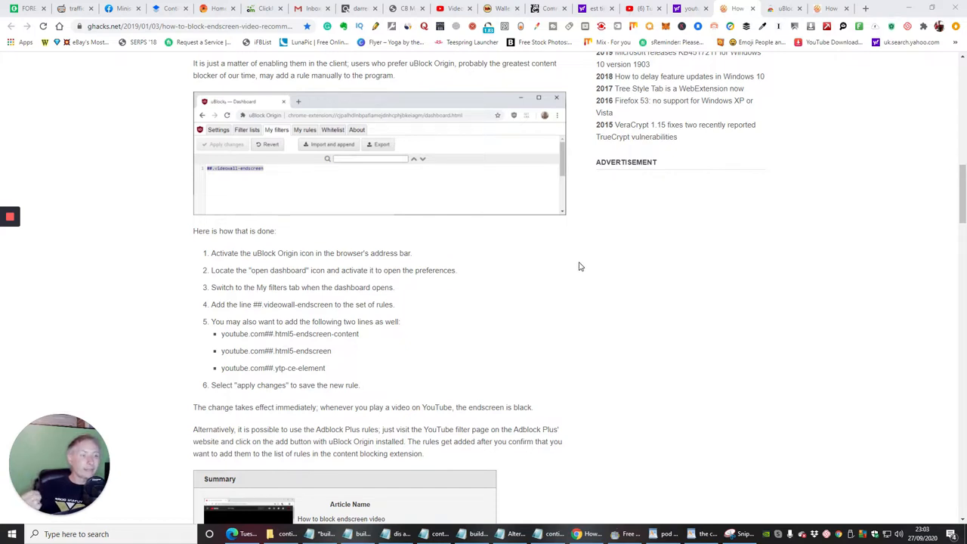
mouse_move(390, 320)
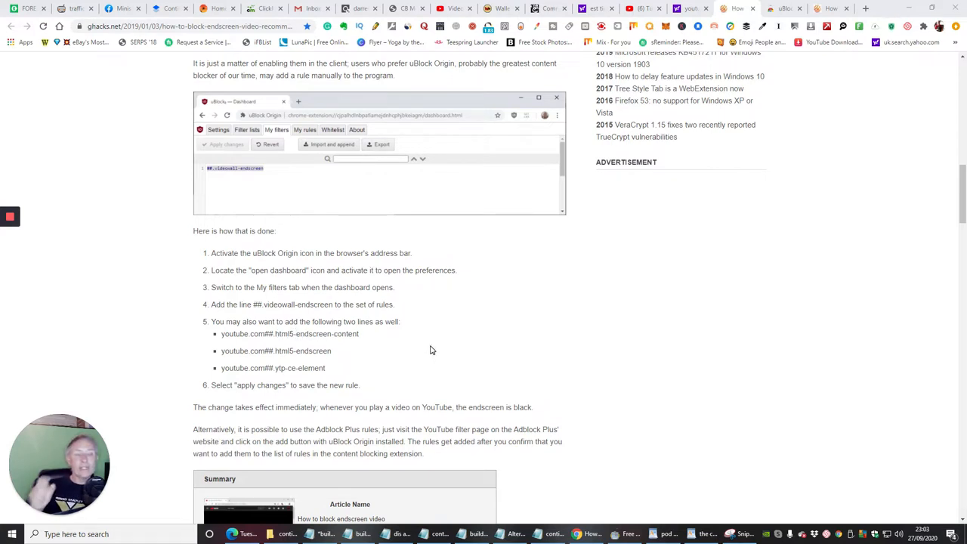
mouse_move(436, 334)
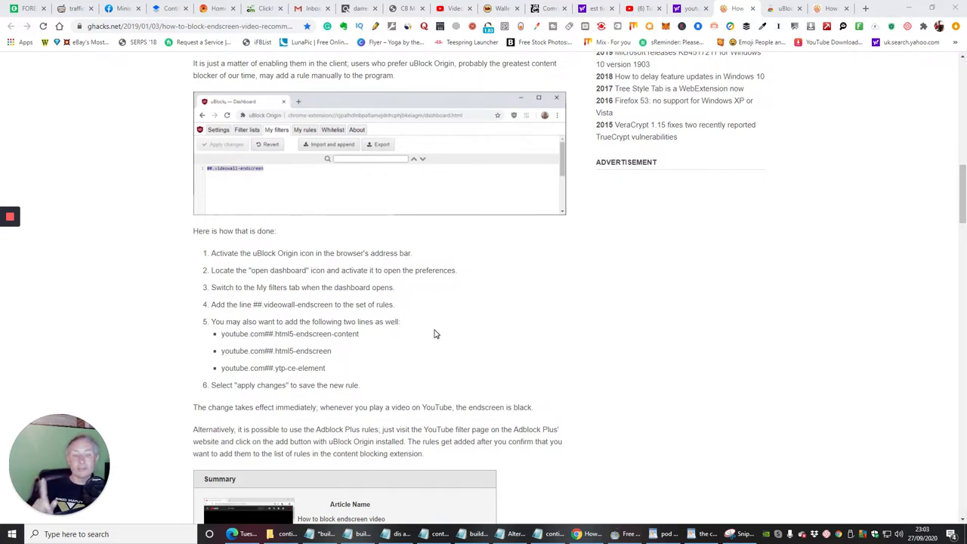
mouse_move(417, 314)
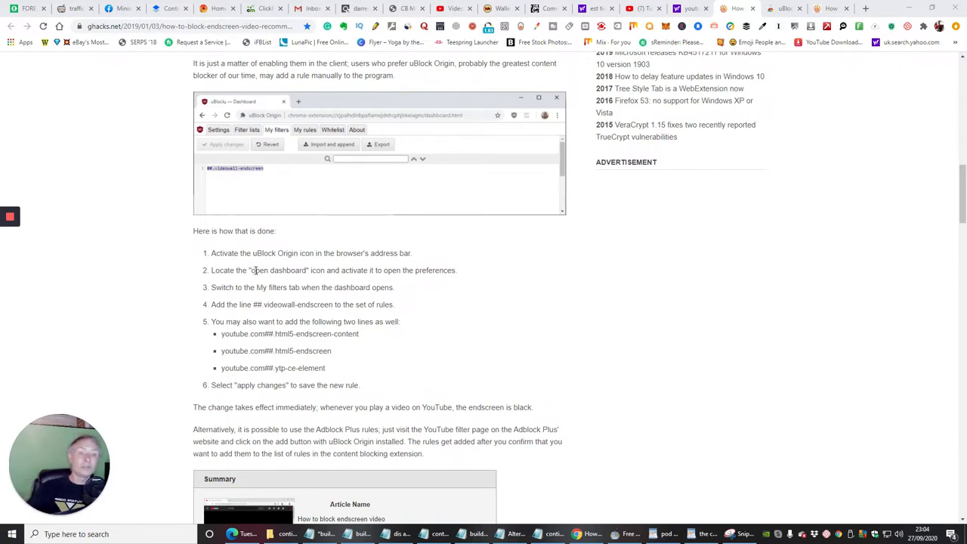
mouse_move(462, 305)
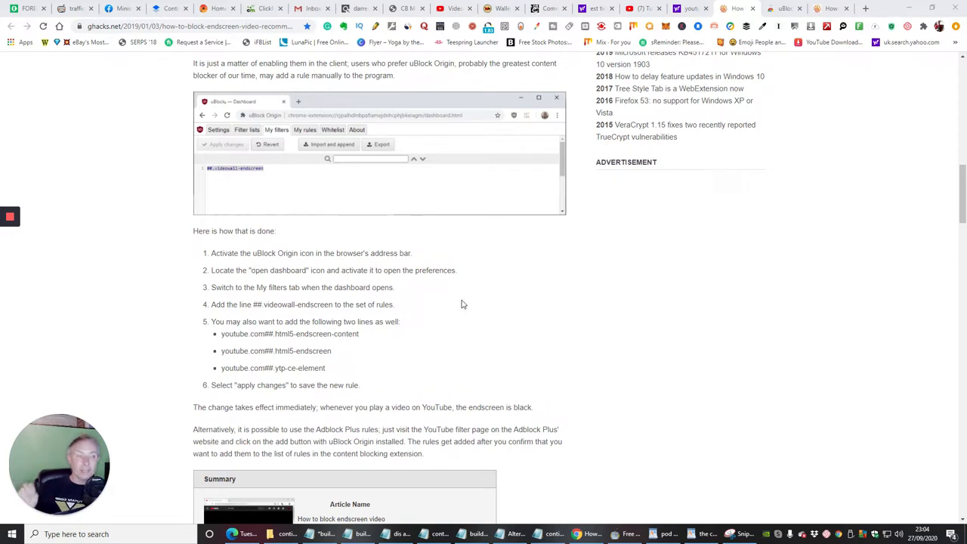
mouse_move(586, 278)
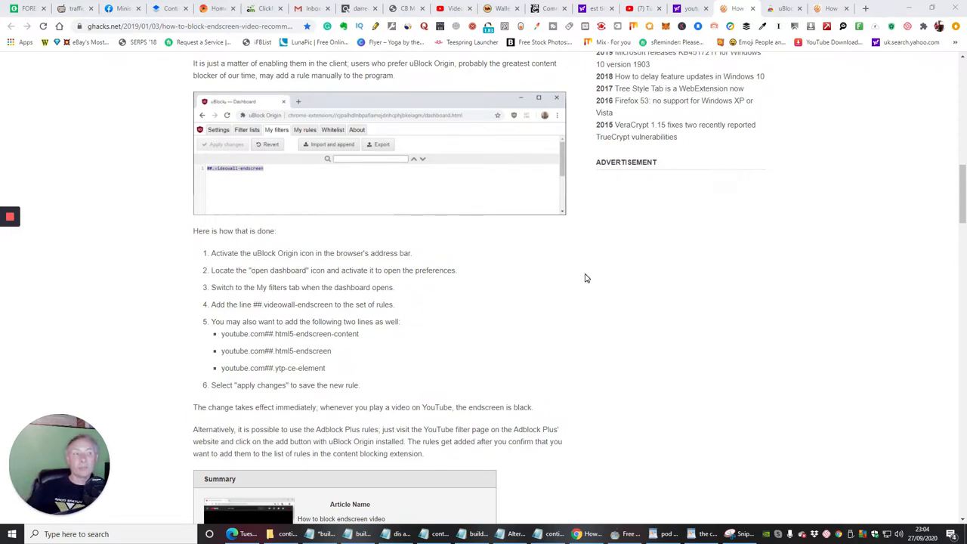
mouse_move(642, 302)
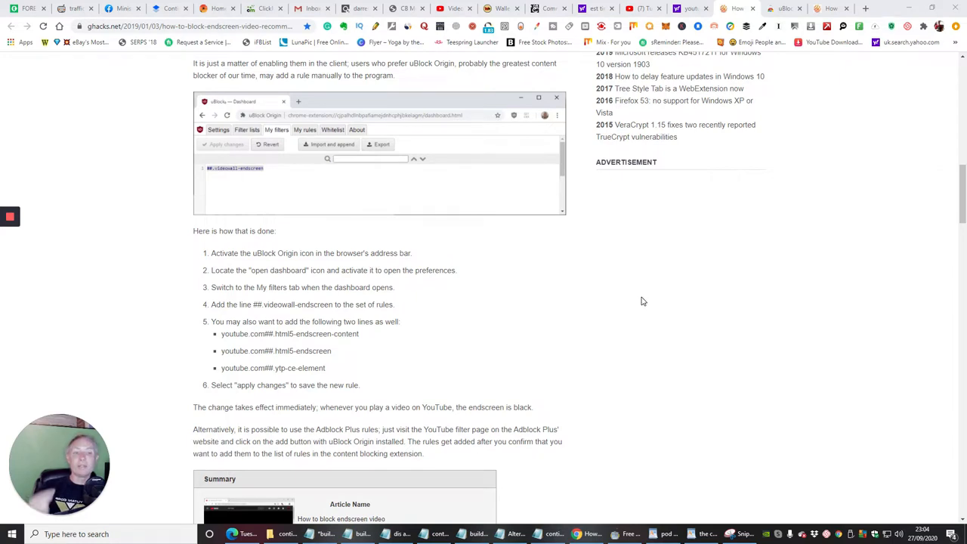
mouse_move(624, 292)
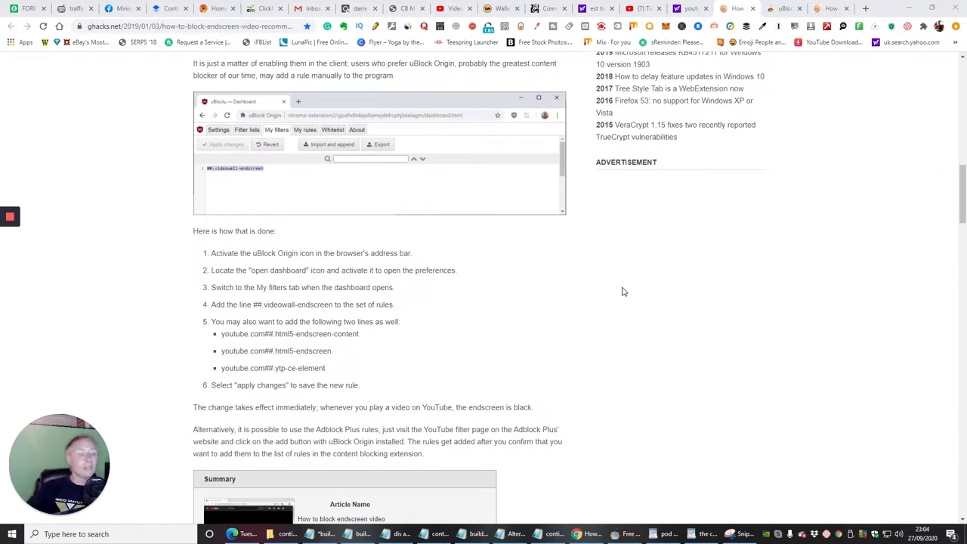
mouse_move(463, 269)
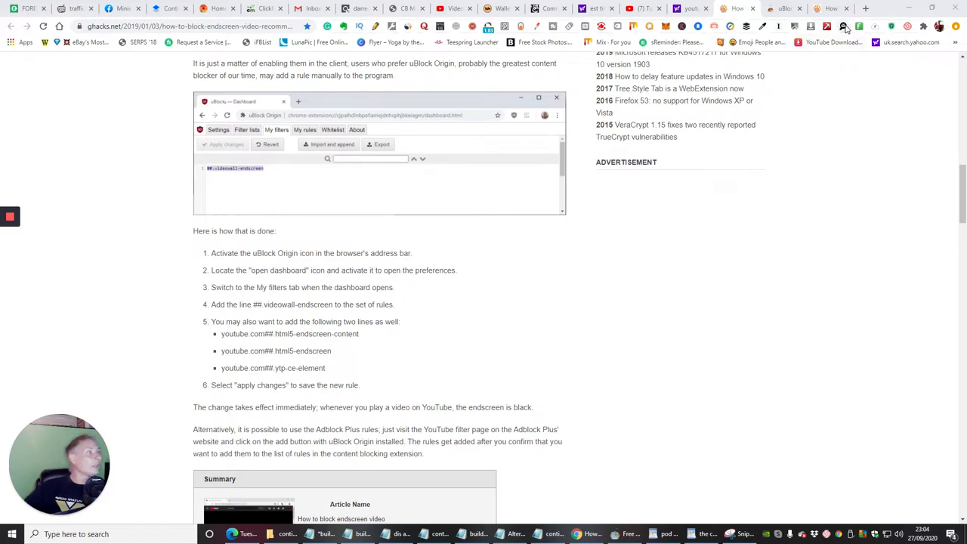
mouse_move(845, 27)
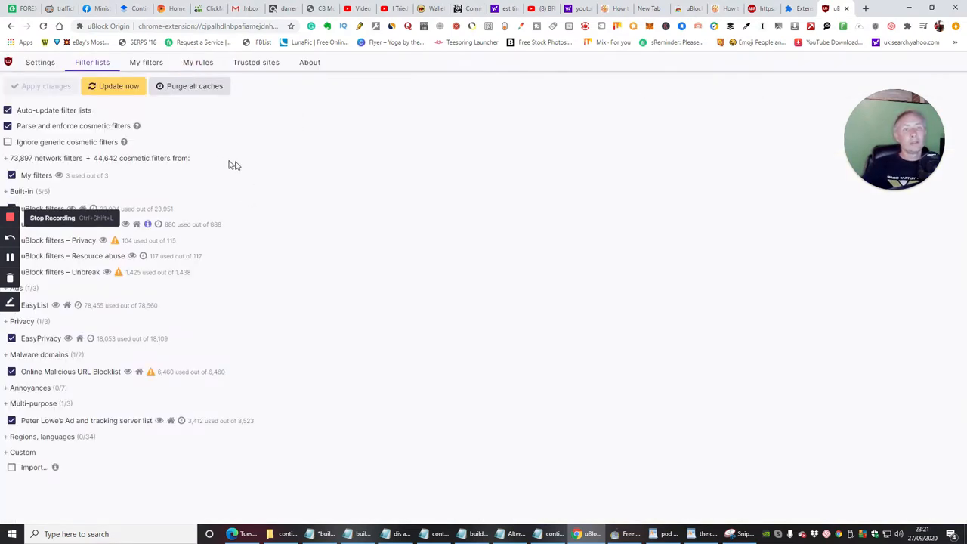
mouse_move(61, 194)
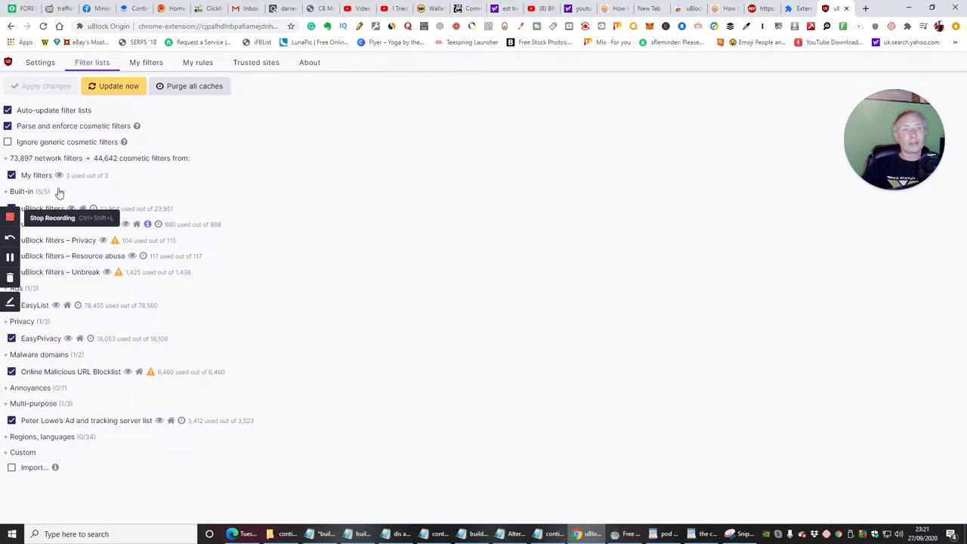
mouse_move(263, 149)
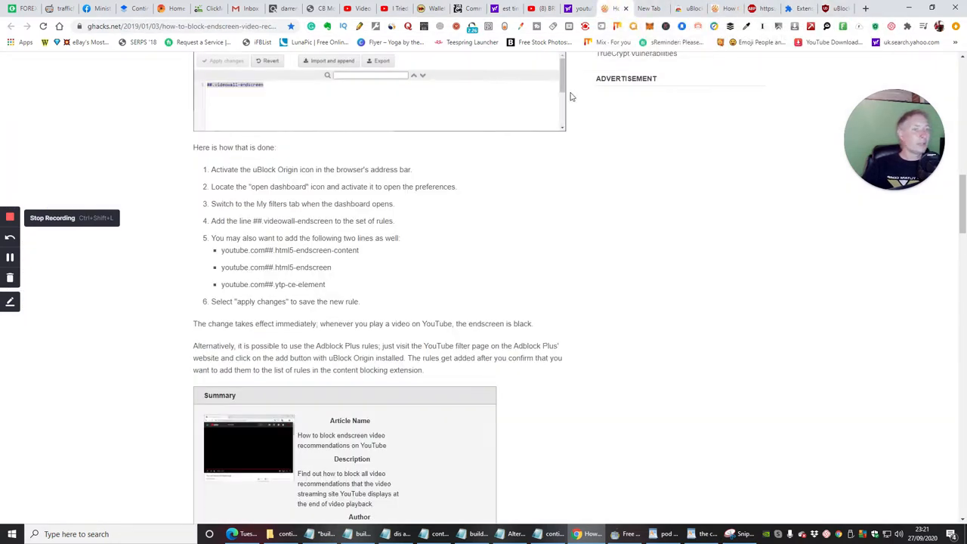
mouse_move(284, 191)
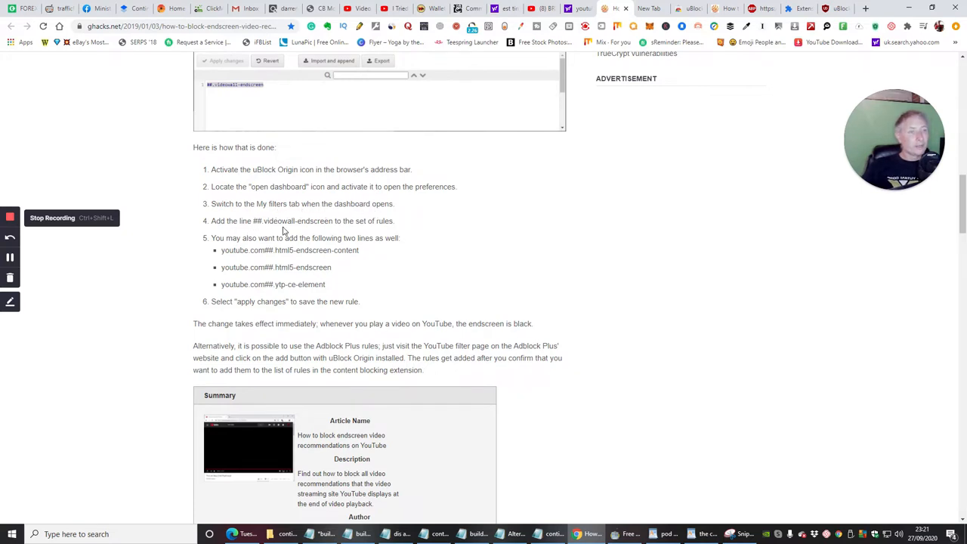
mouse_move(264, 236)
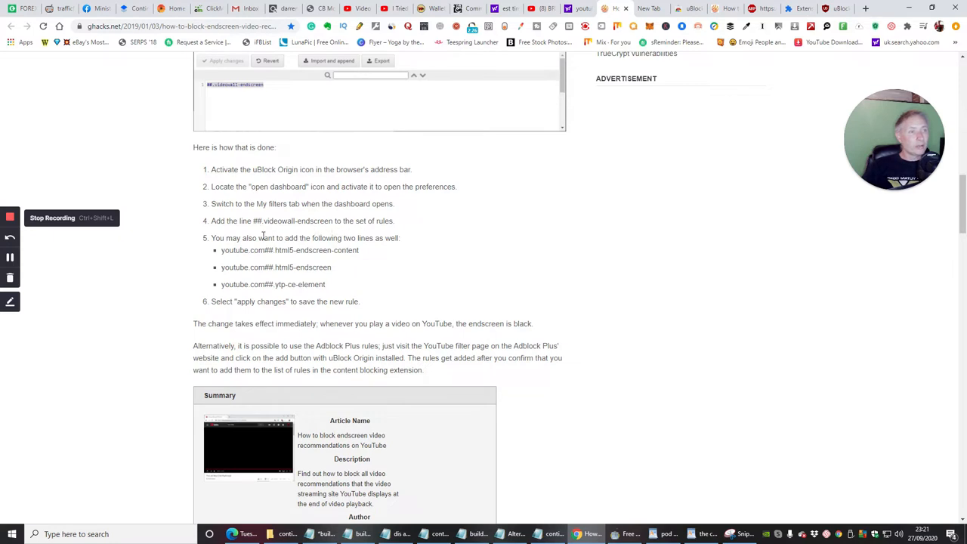
mouse_move(216, 232)
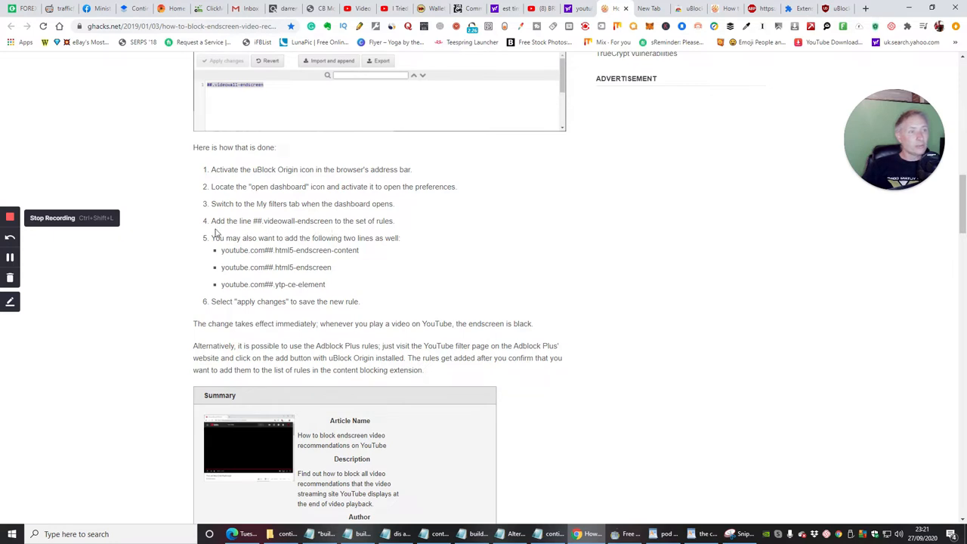
mouse_move(269, 223)
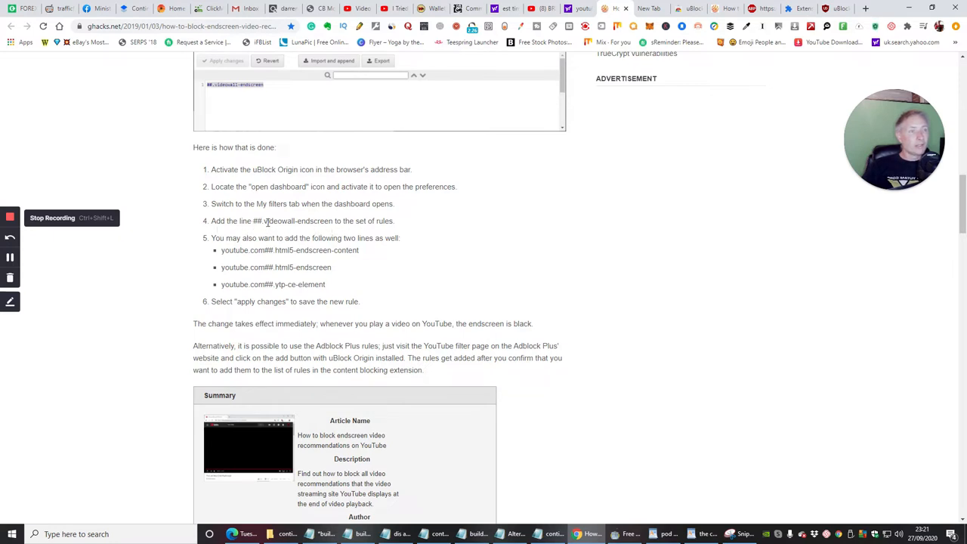
mouse_move(362, 238)
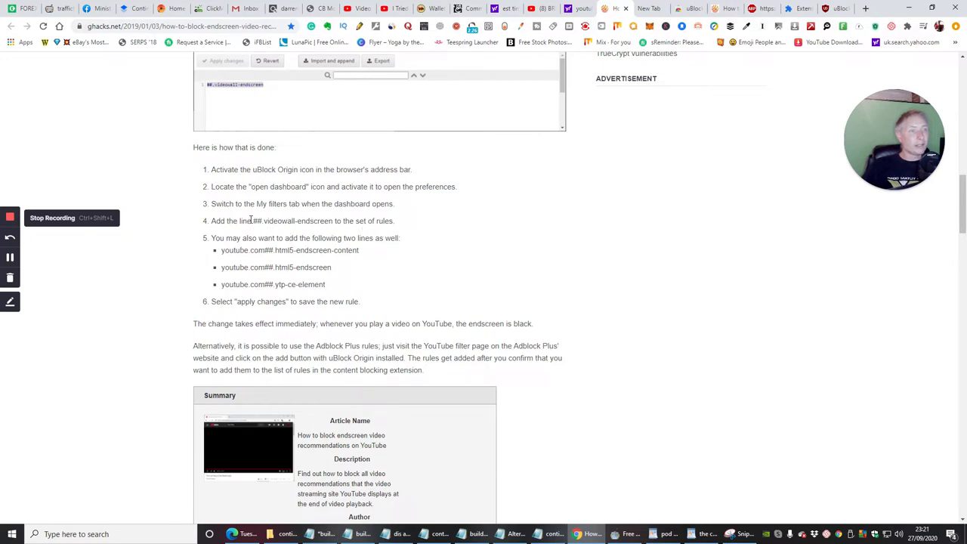
Copy the ##.videowall-endscreen line from the article and return to the uBlock Origin dashboard
double_click(287, 220)
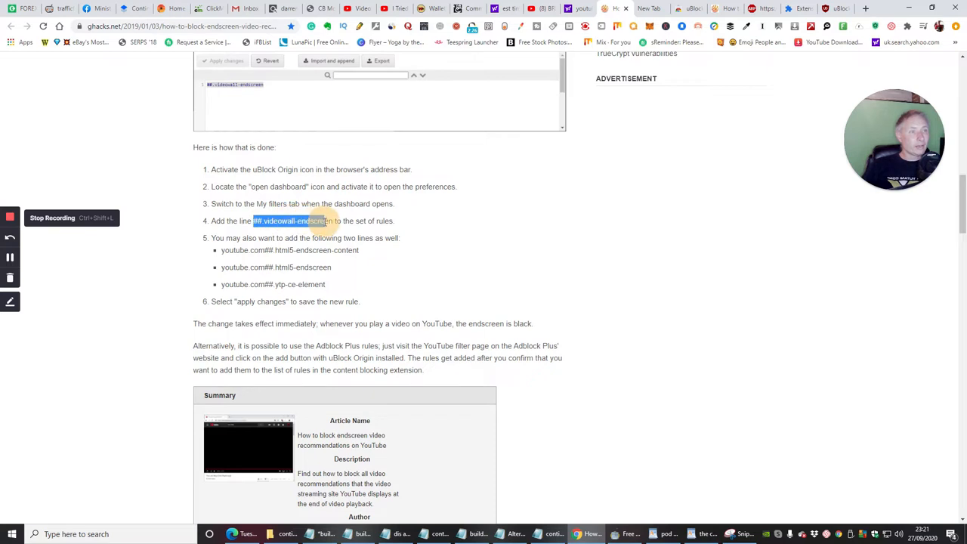
right_click(310, 220)
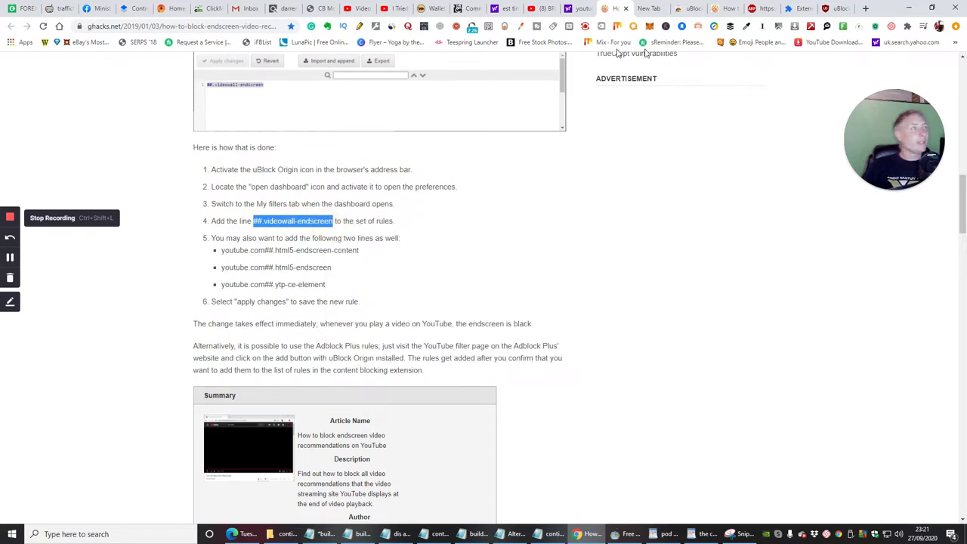
click(831, 9)
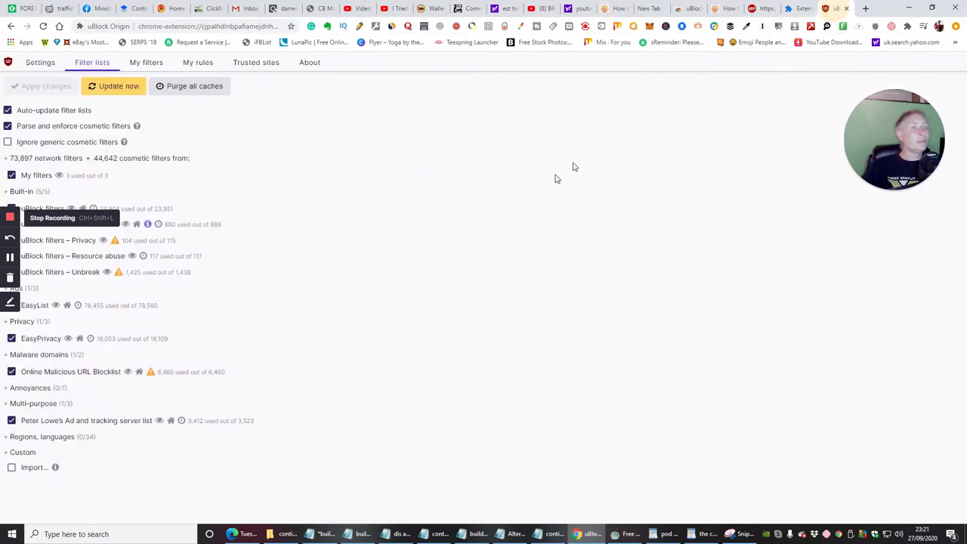
mouse_move(179, 363)
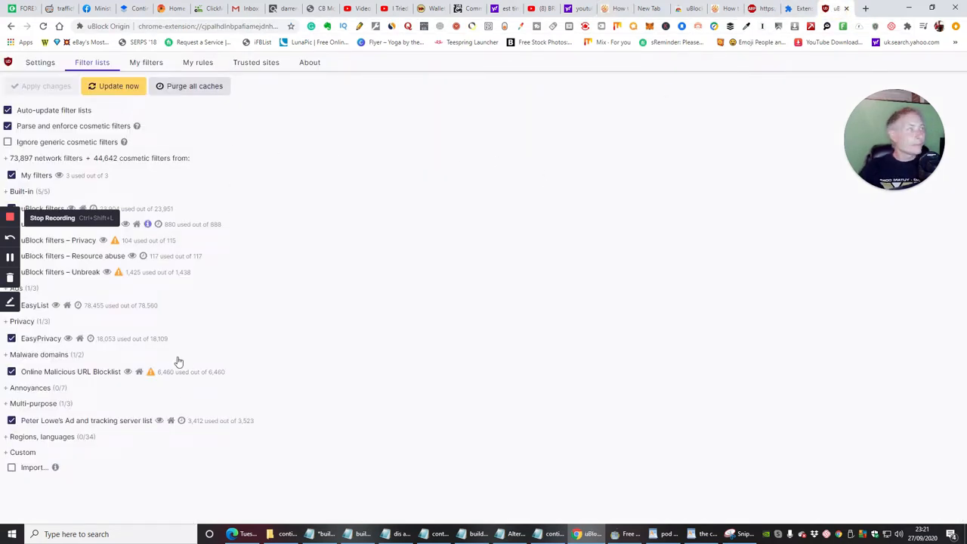
mouse_move(27, 440)
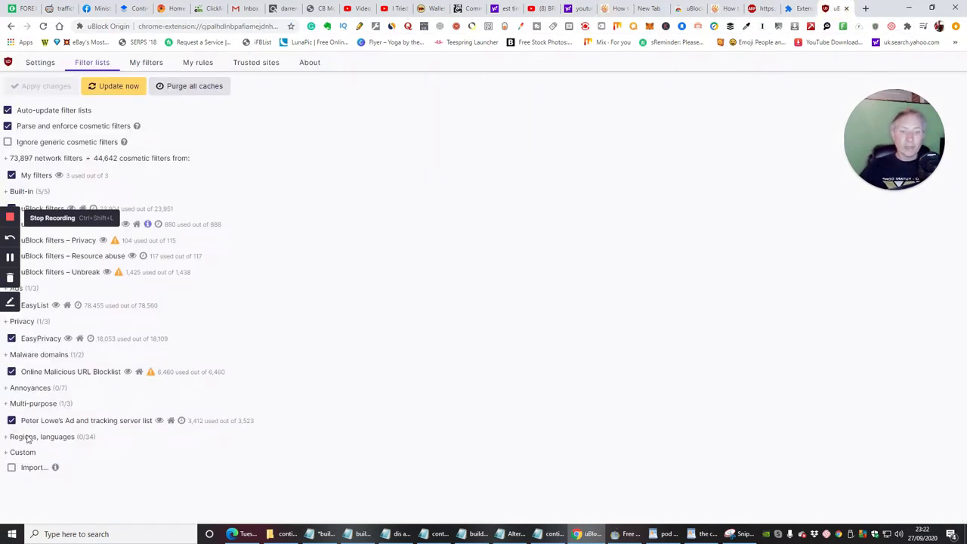
mouse_move(25, 372)
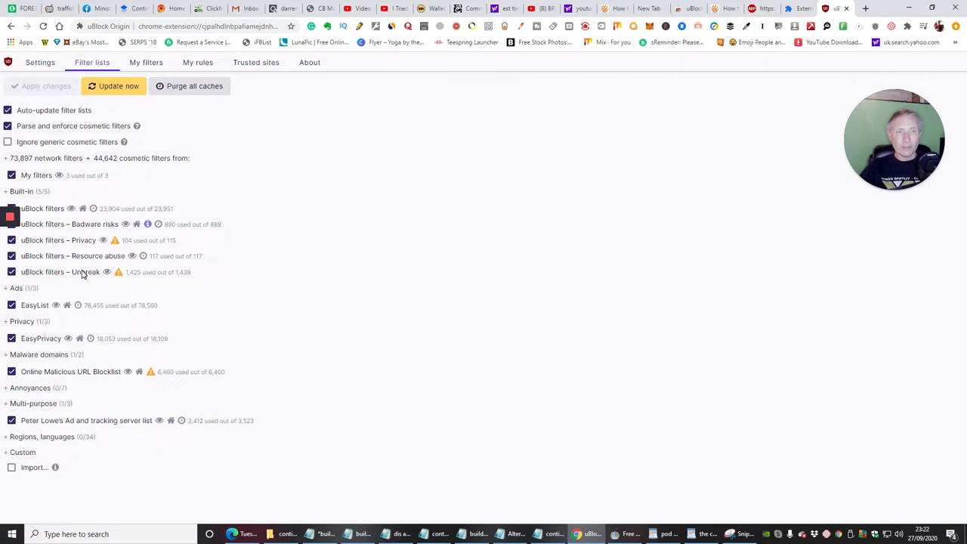
mouse_move(30, 278)
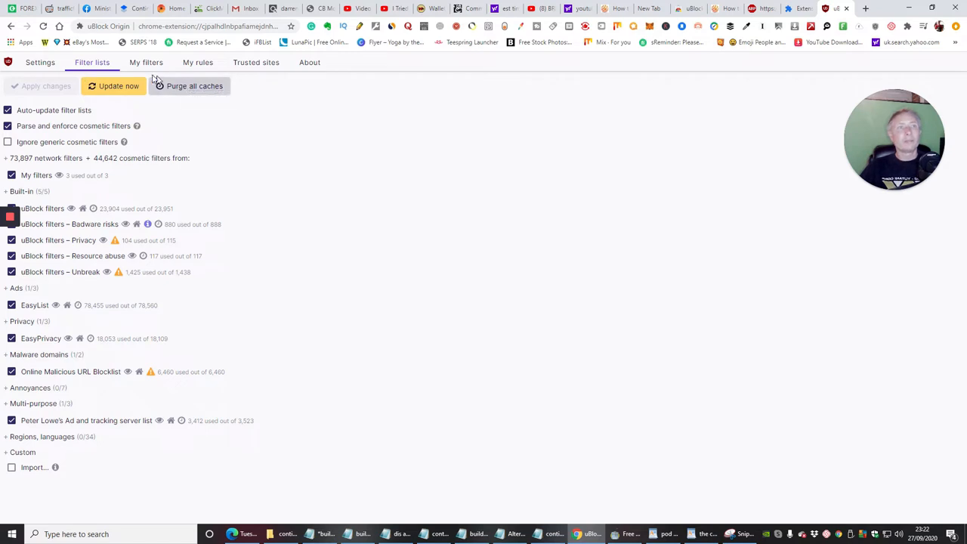
Paste ##.videowall-endscreen as a new line in My filters and apply the changes
click(145, 62)
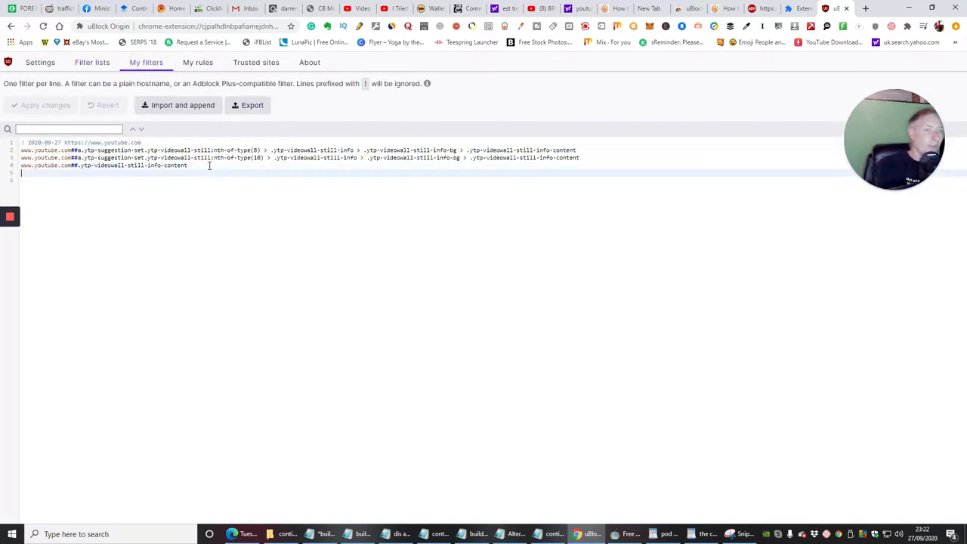
right_click(32, 178)
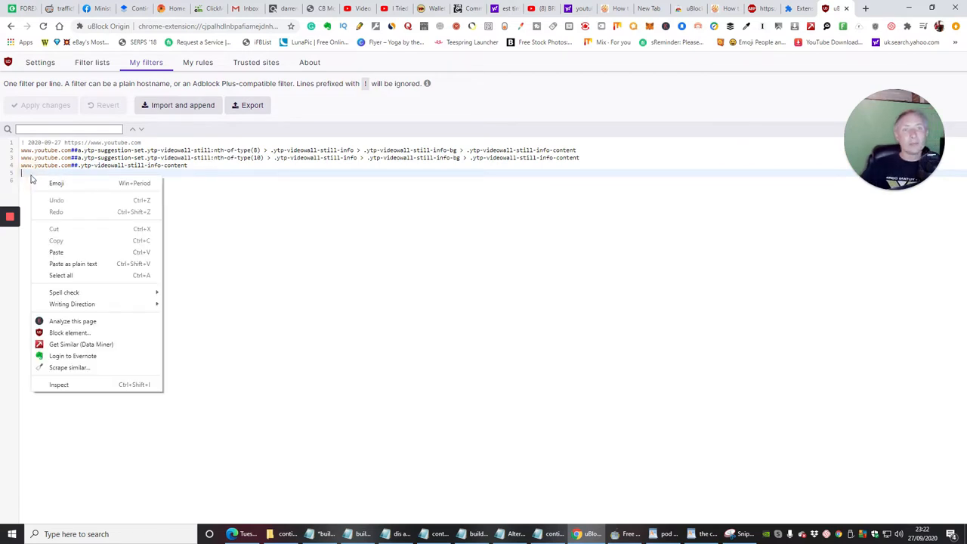
click(56, 251)
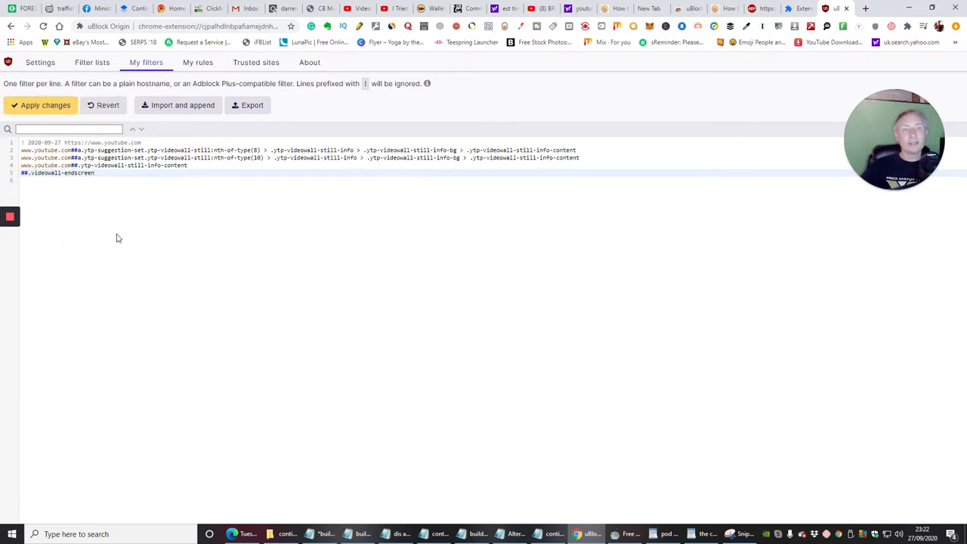
mouse_move(43, 106)
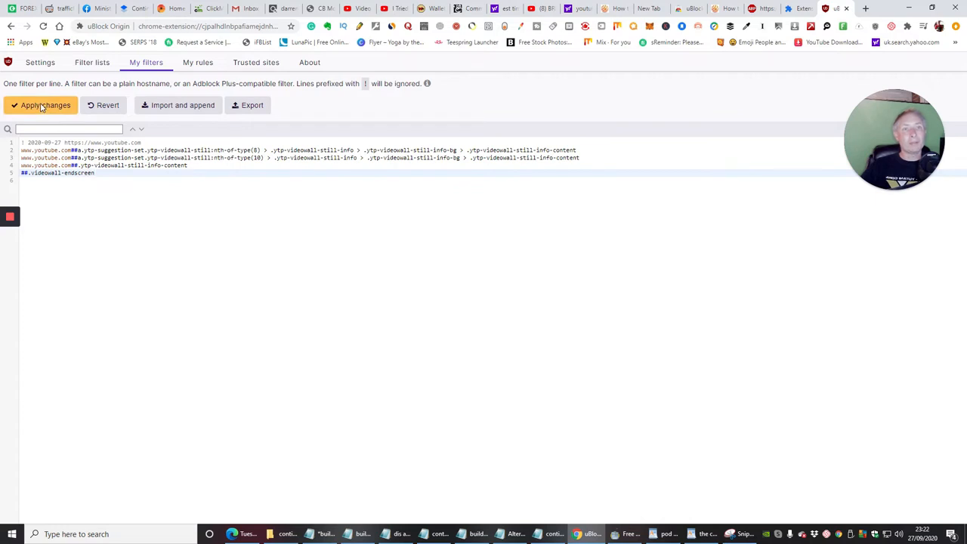
click(43, 106)
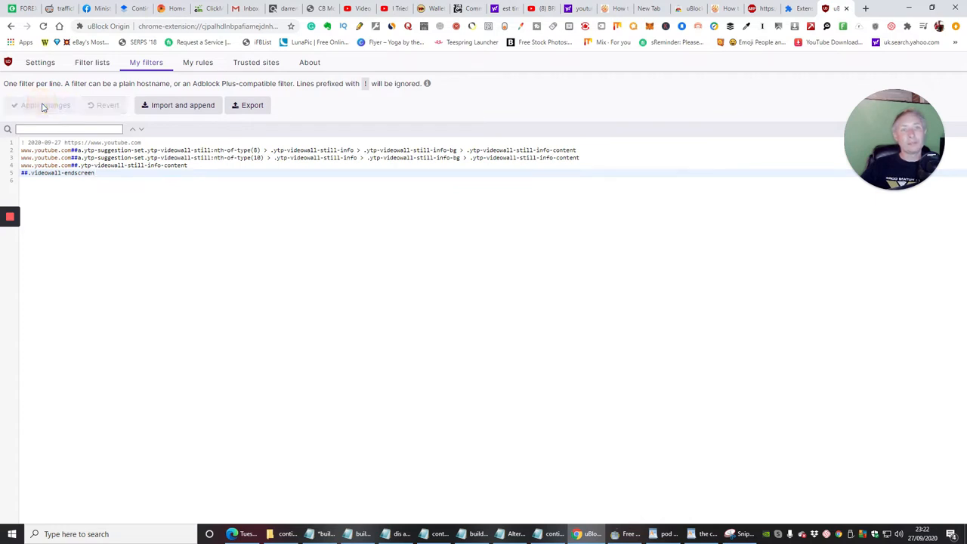
mouse_move(562, 212)
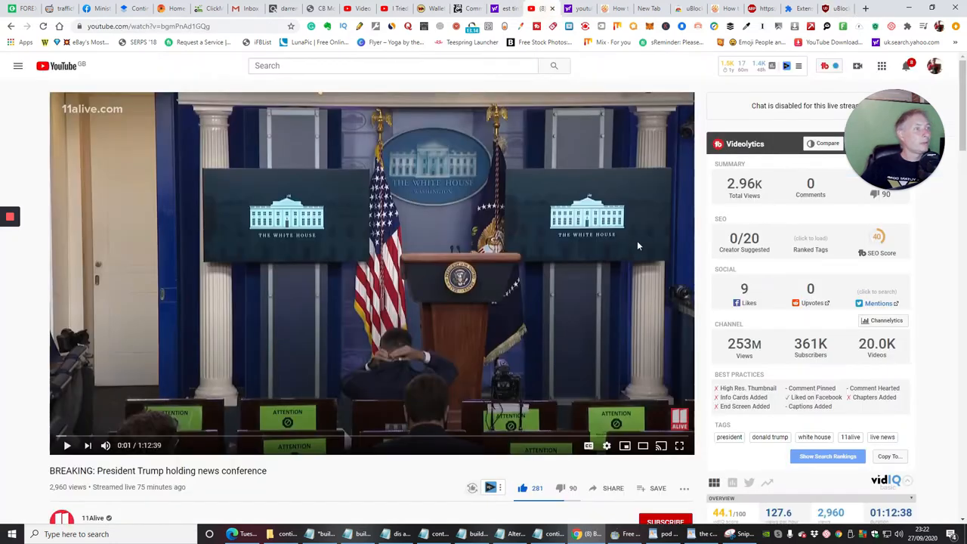
mouse_move(286, 157)
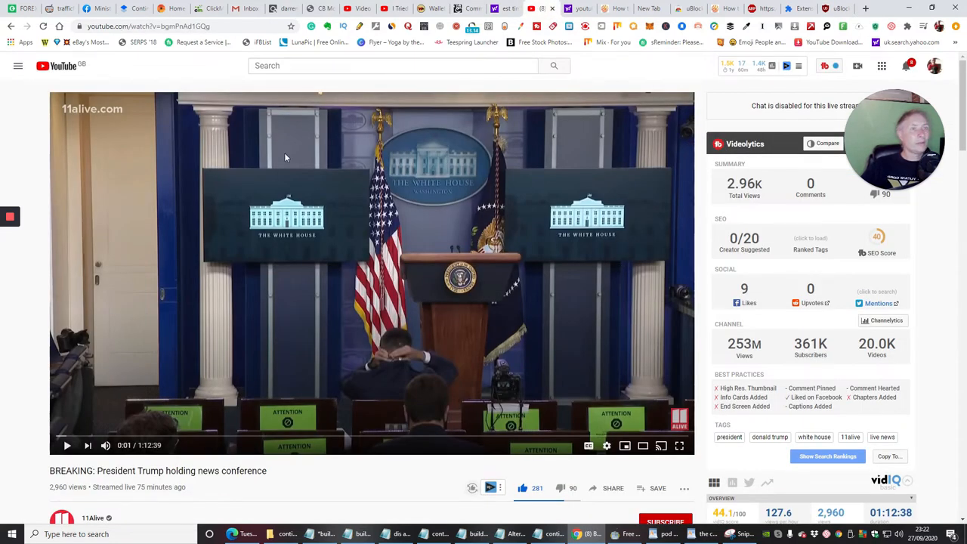
mouse_move(224, 202)
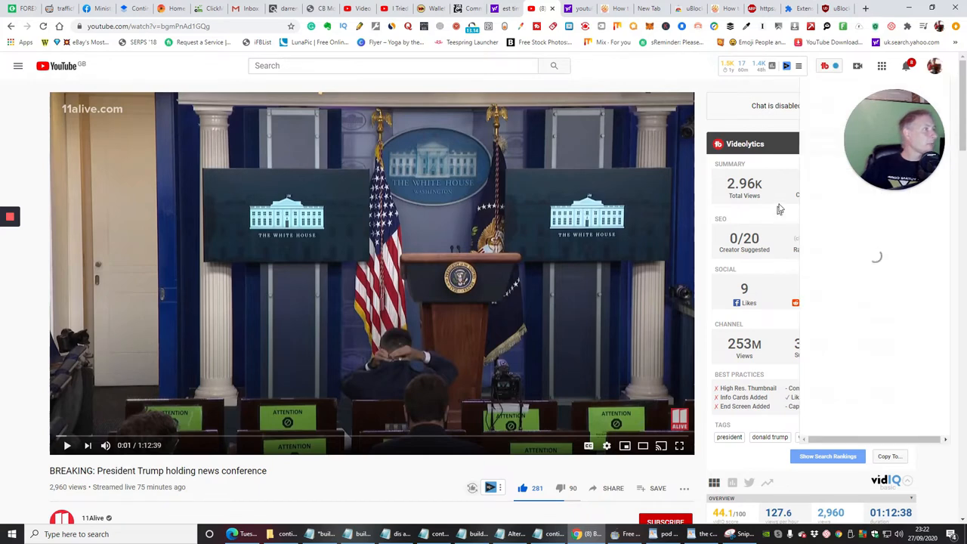
Go to your own channel page and show its uploaded videos
click(934, 67)
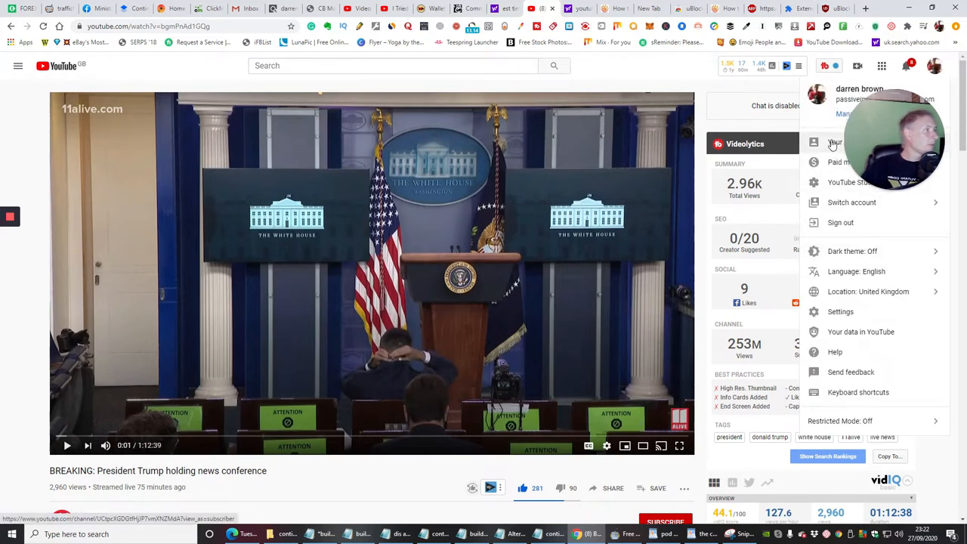
click(834, 142)
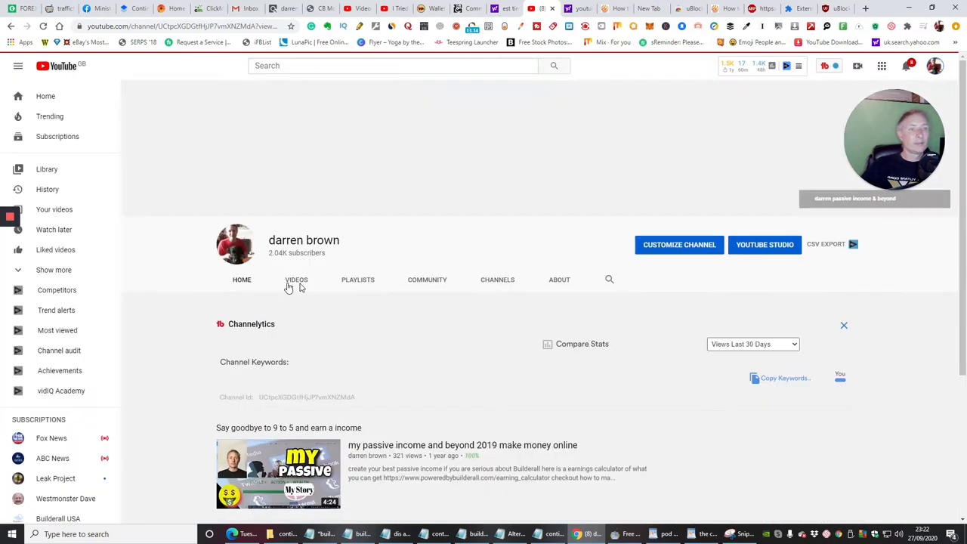
click(242, 278)
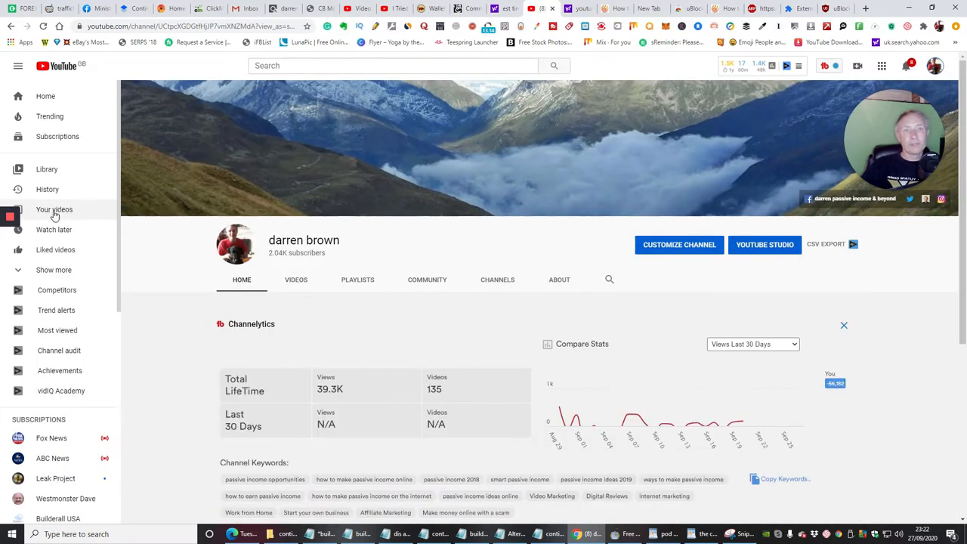
click(54, 208)
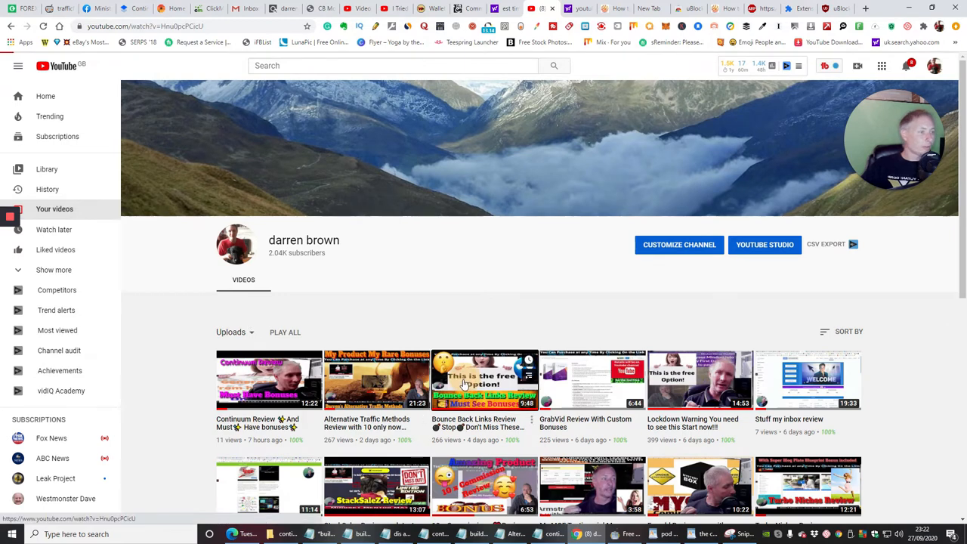
Open and play the Bounce Back Links Review video from the uploads
click(484, 381)
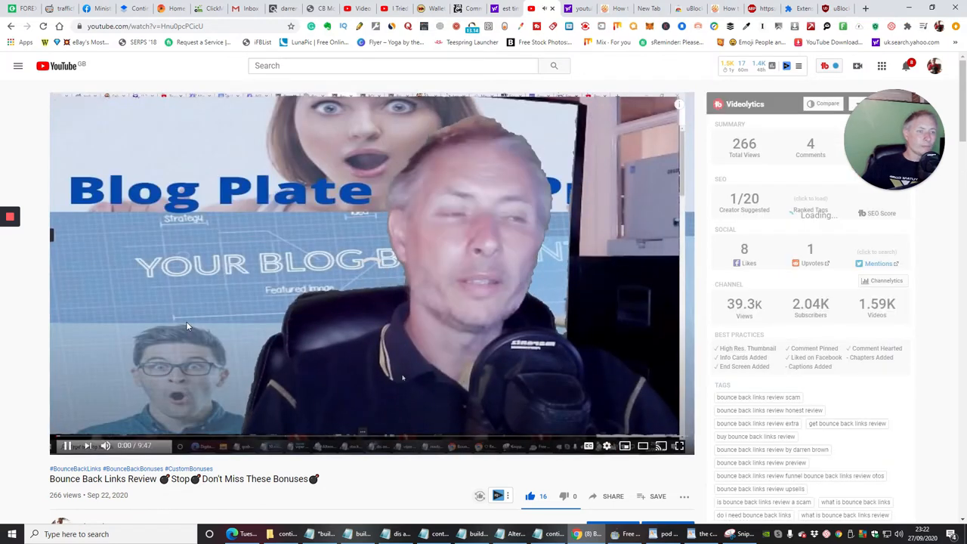
click(281, 369)
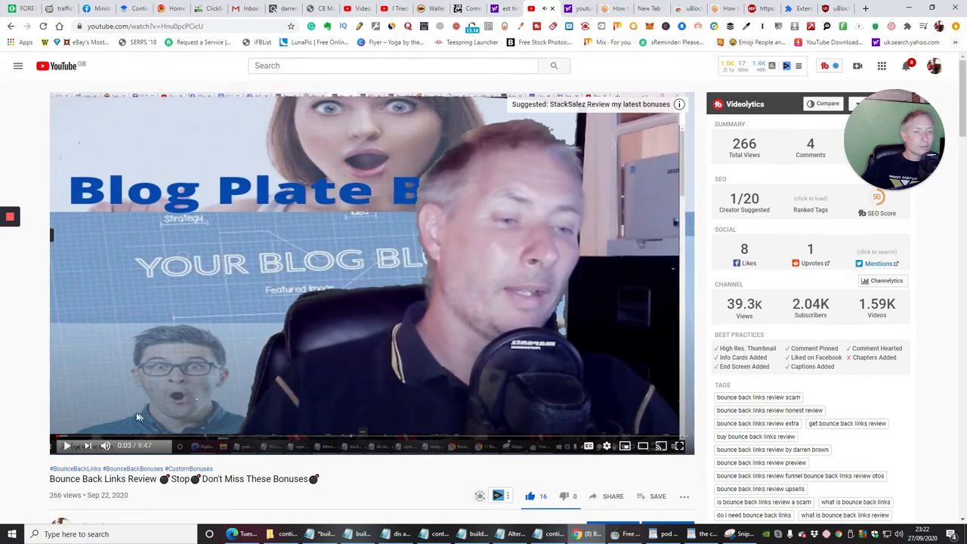
click(416, 436)
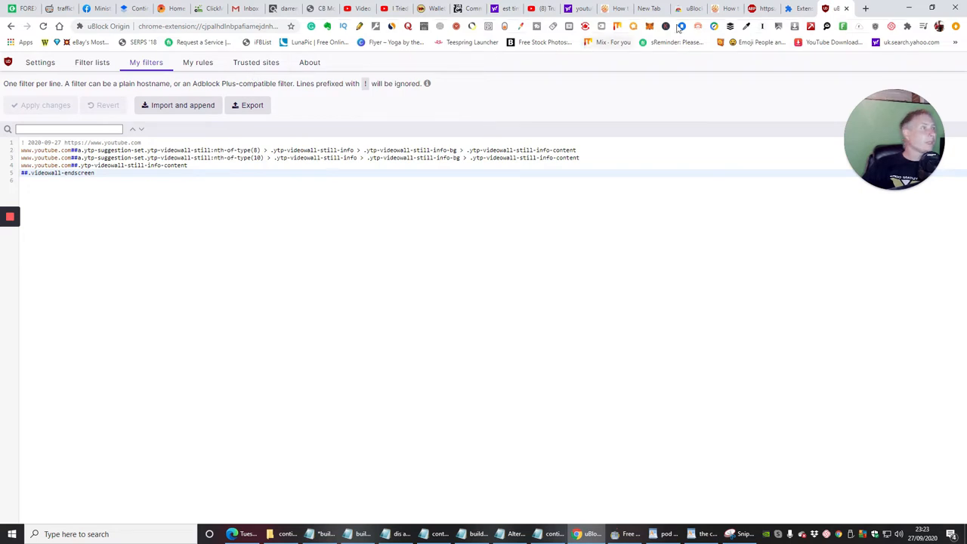
Select the three youtube.com## endscreen lines in the ghacks article, add them to My filters and apply
click(617, 9)
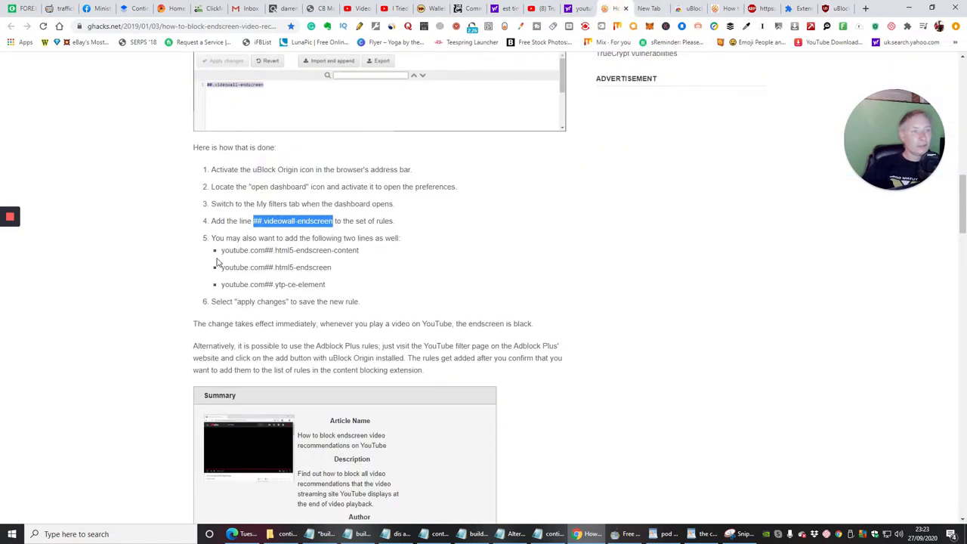
drag(221, 251, 327, 284)
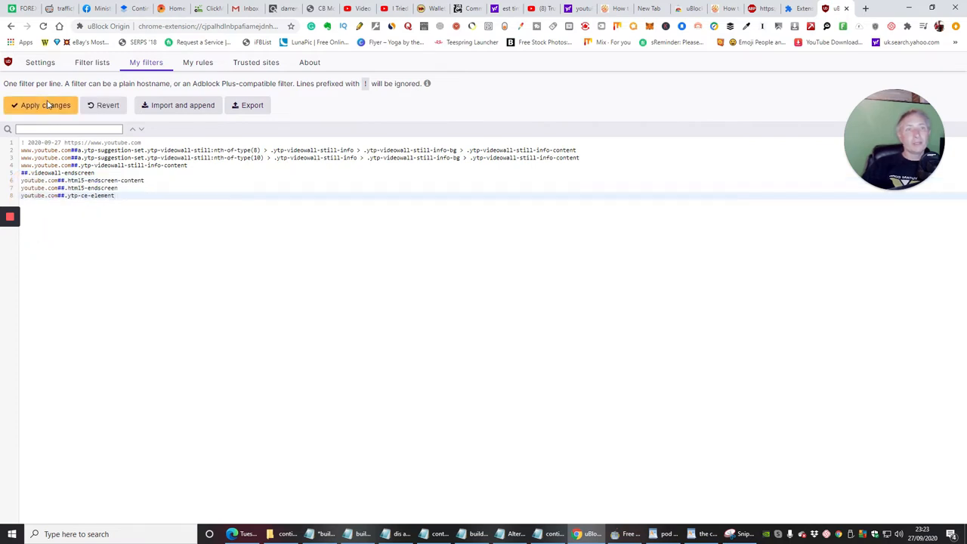
click(46, 106)
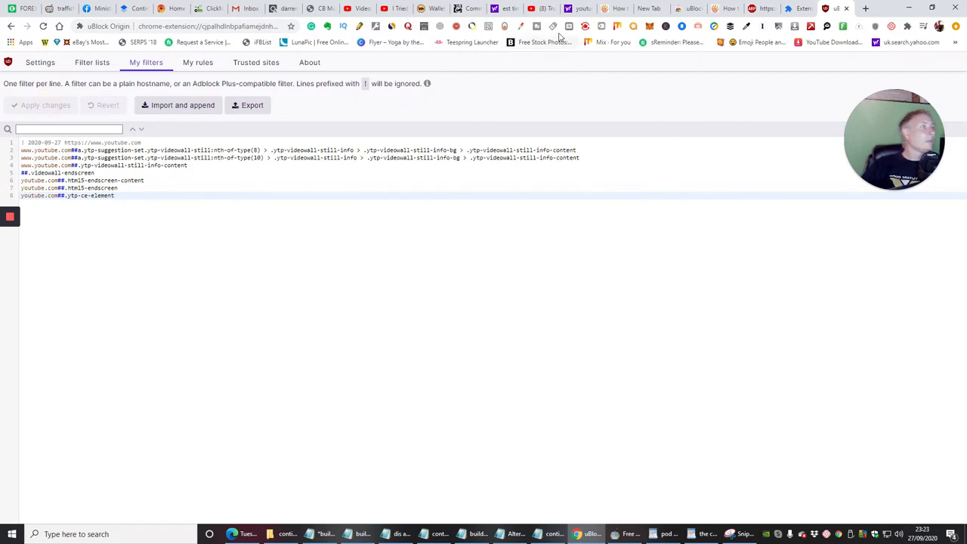
Replay the Trump rally and Bounce Back Links Review videos, checking the video options menu
click(543, 9)
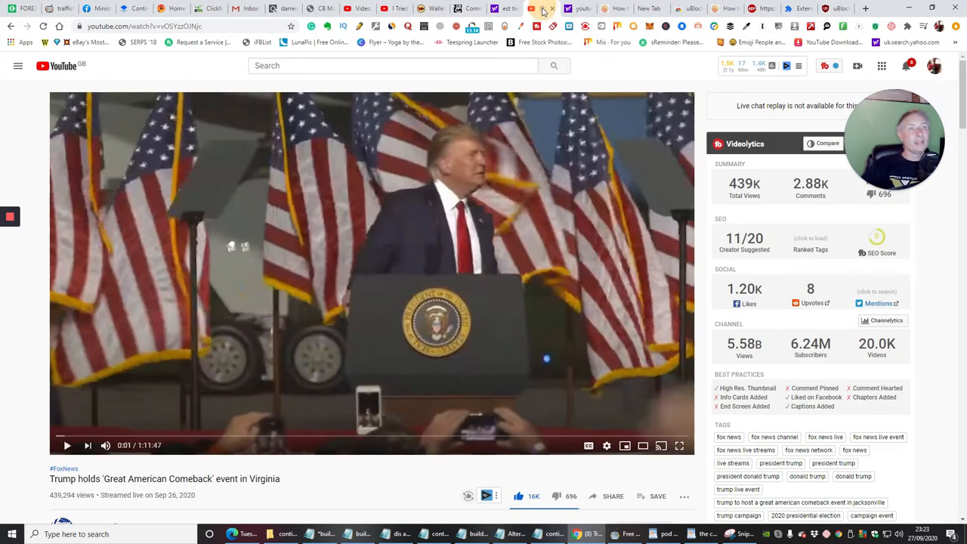
right_click(521, 242)
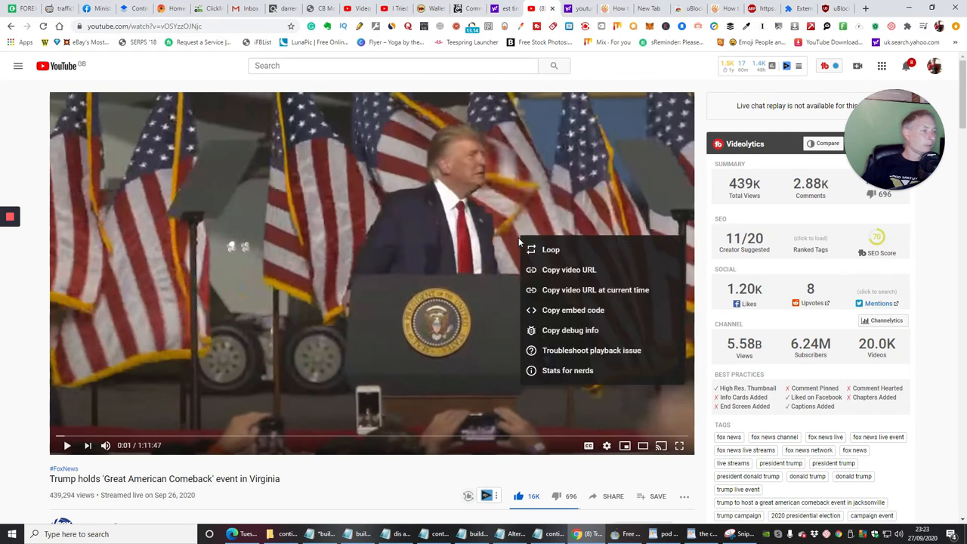
click(154, 418)
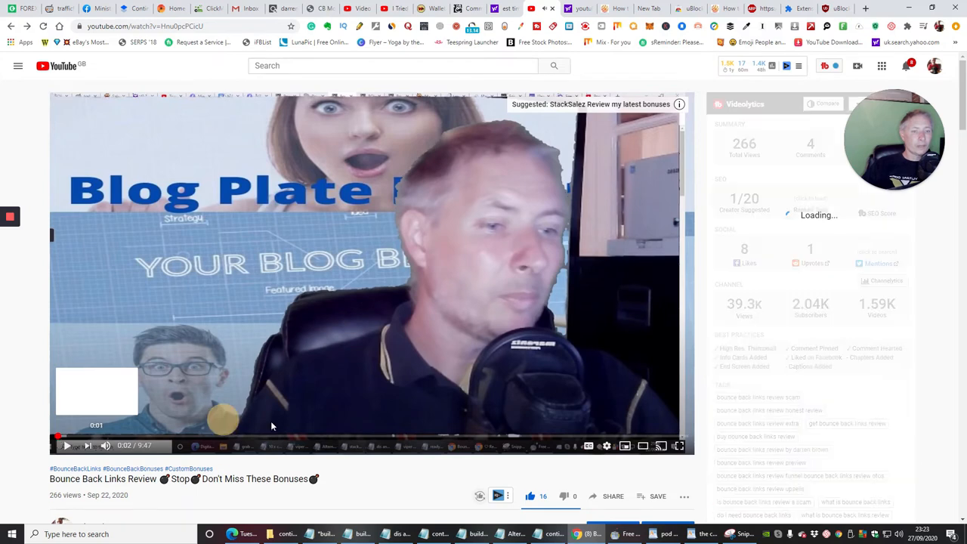
click(689, 438)
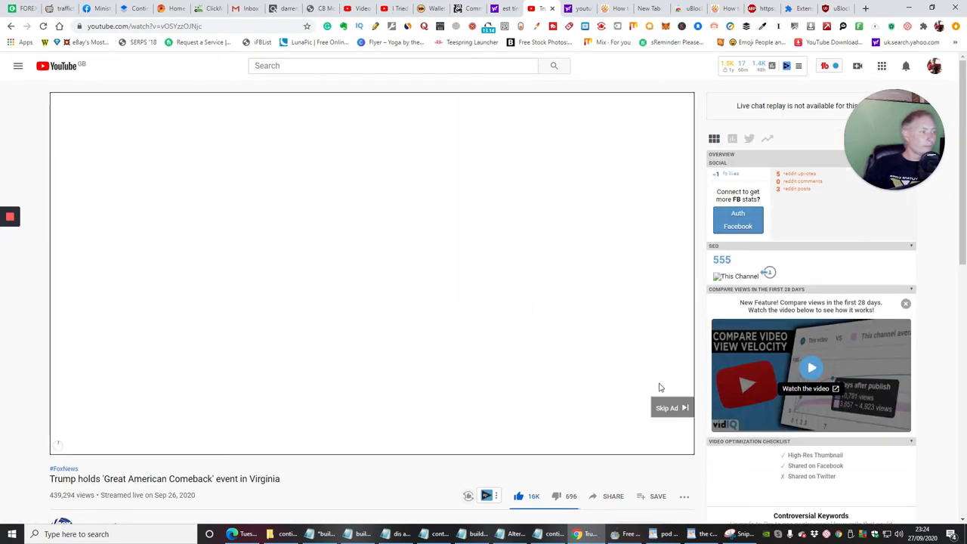
Review the end-of-video options search results and move to the YouTube Studio video edit page
click(668, 408)
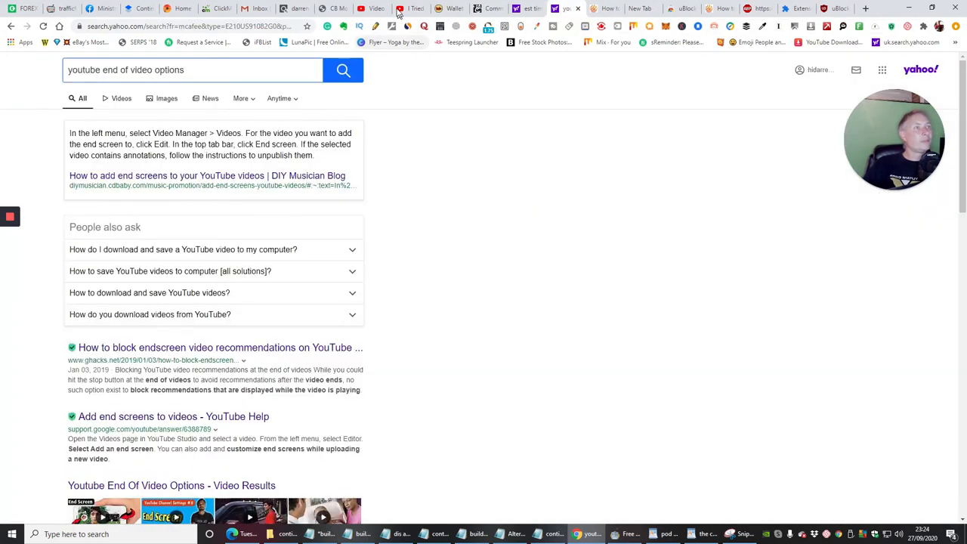
click(375, 9)
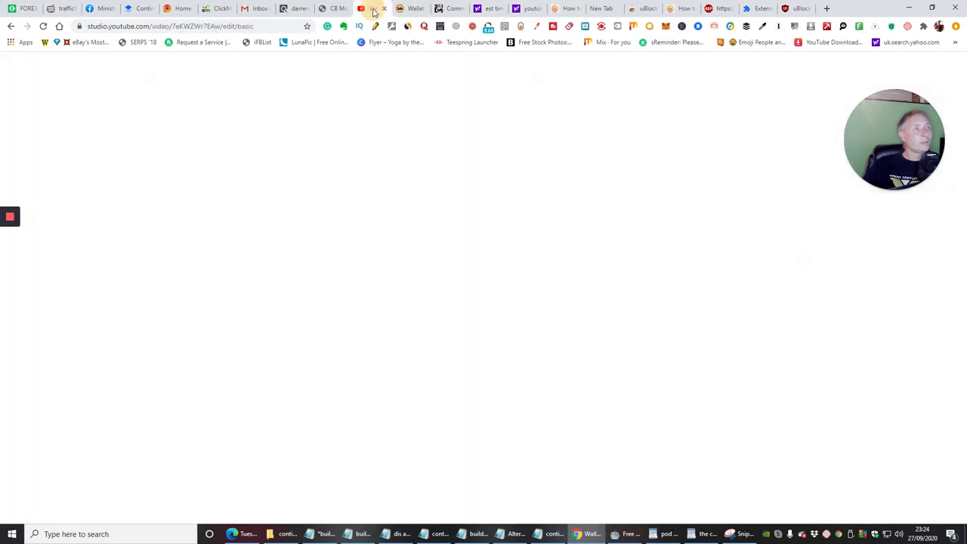
Show the Warrior+Plus wallet page, then switch to the Alternative Traffic Methods Review video
click(371, 9)
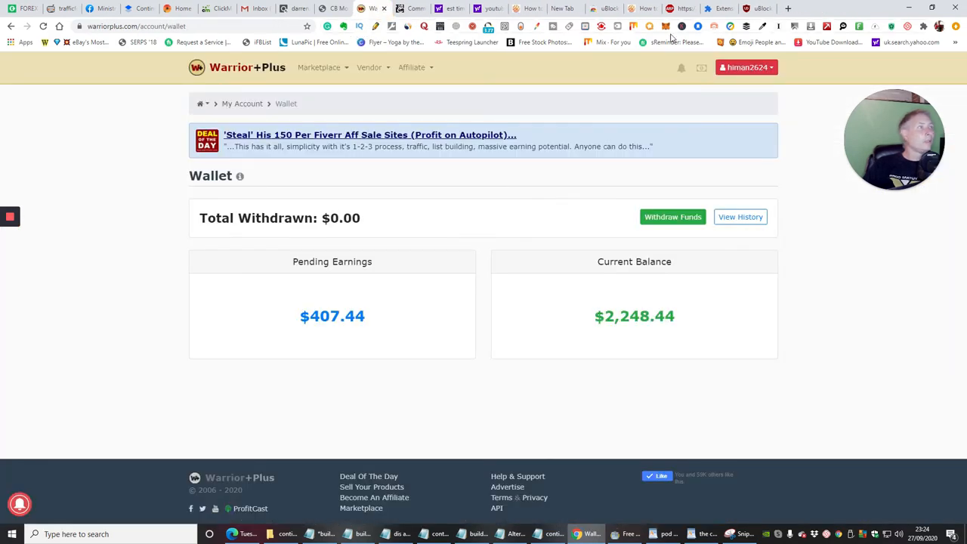
click(864, 9)
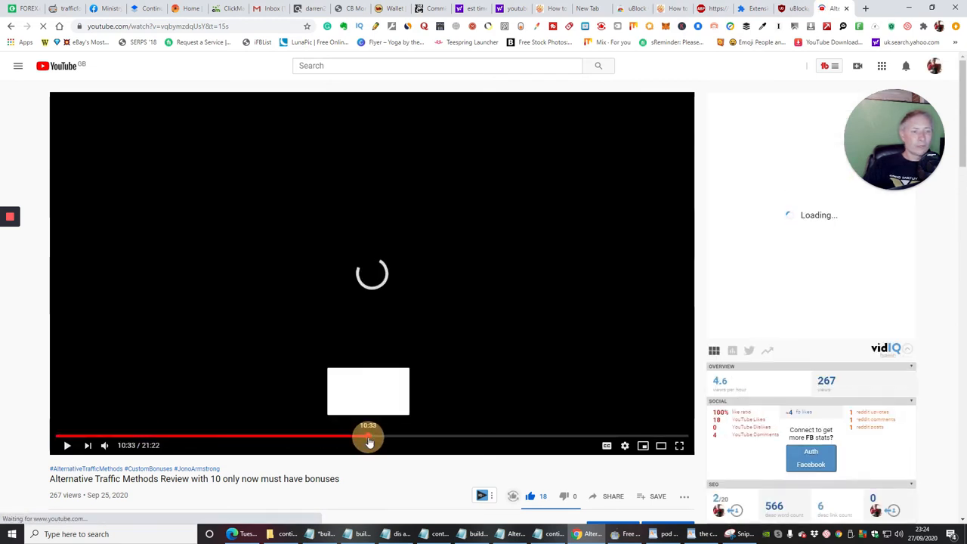
Skip the video to its final seconds and cancel Up Next, leaving a black end screen without recommendations
click(687, 437)
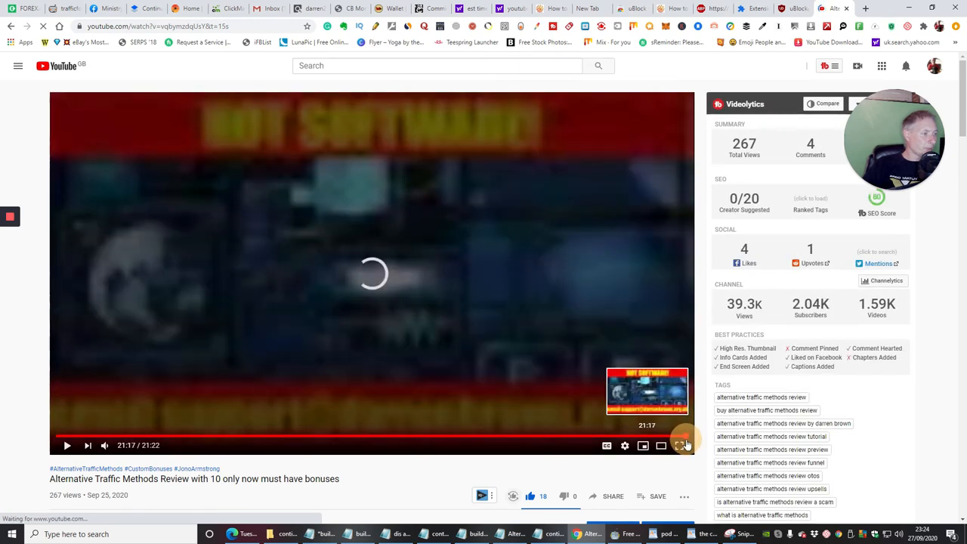
click(67, 445)
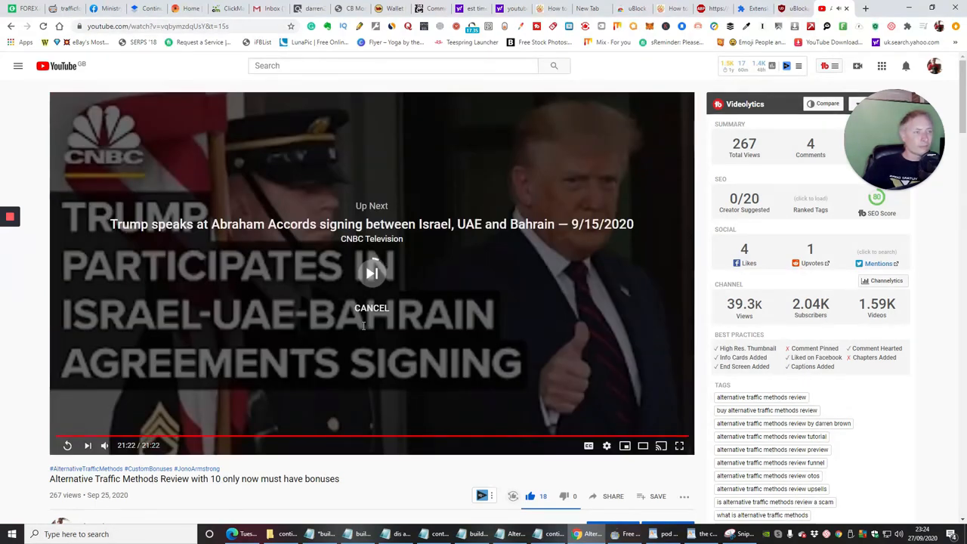
click(372, 308)
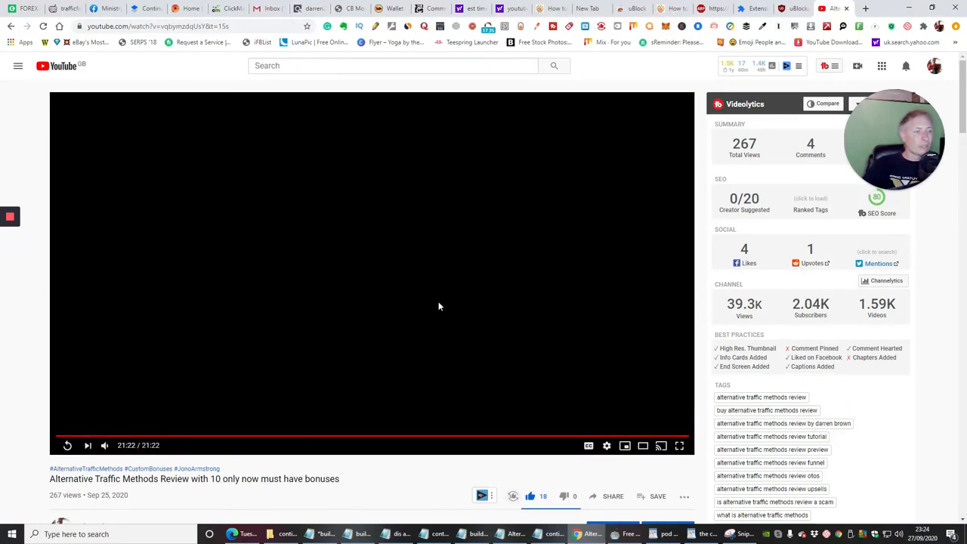
mouse_move(529, 283)
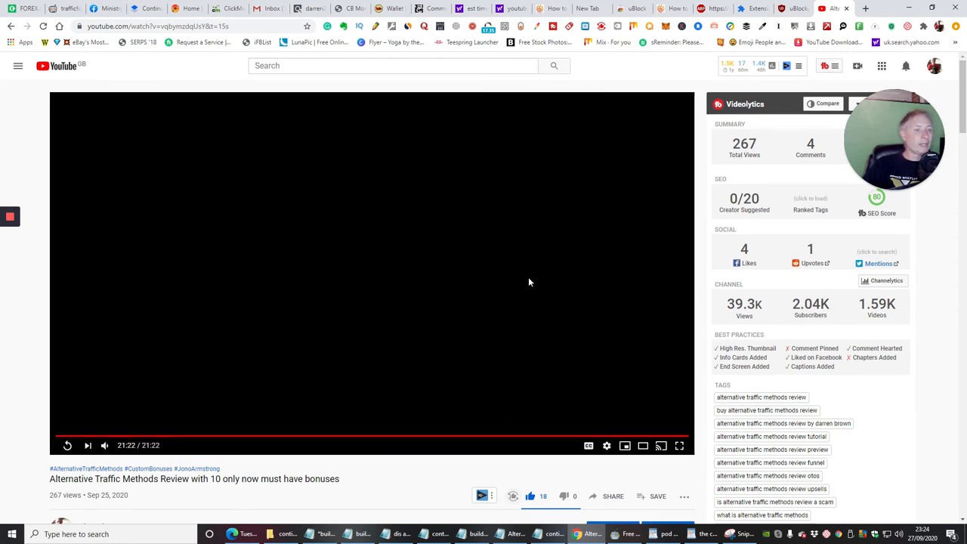
mouse_move(422, 299)
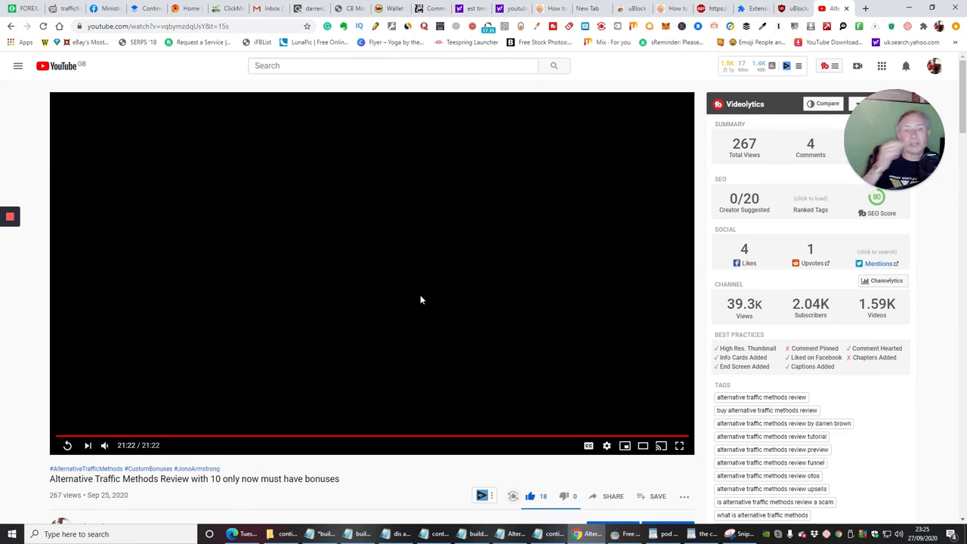
mouse_move(447, 240)
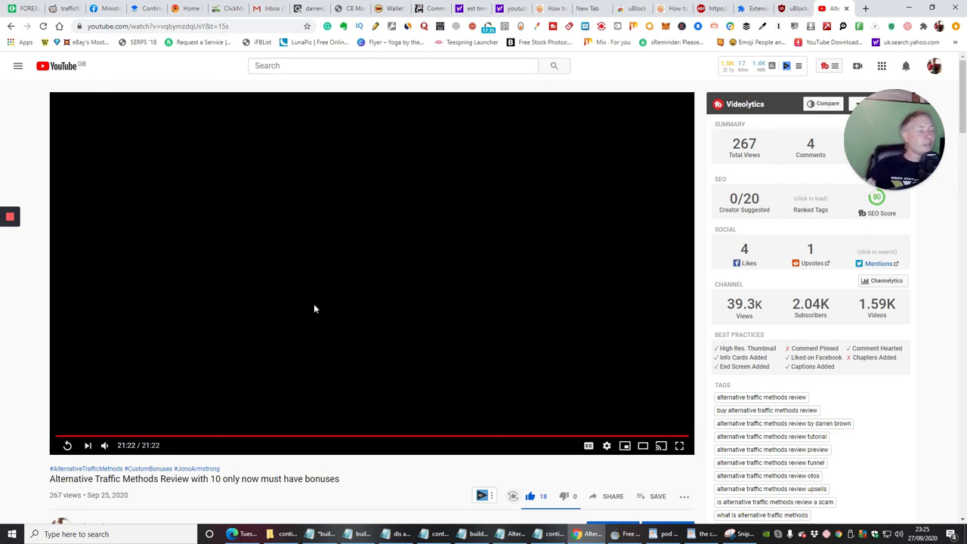
mouse_move(303, 296)
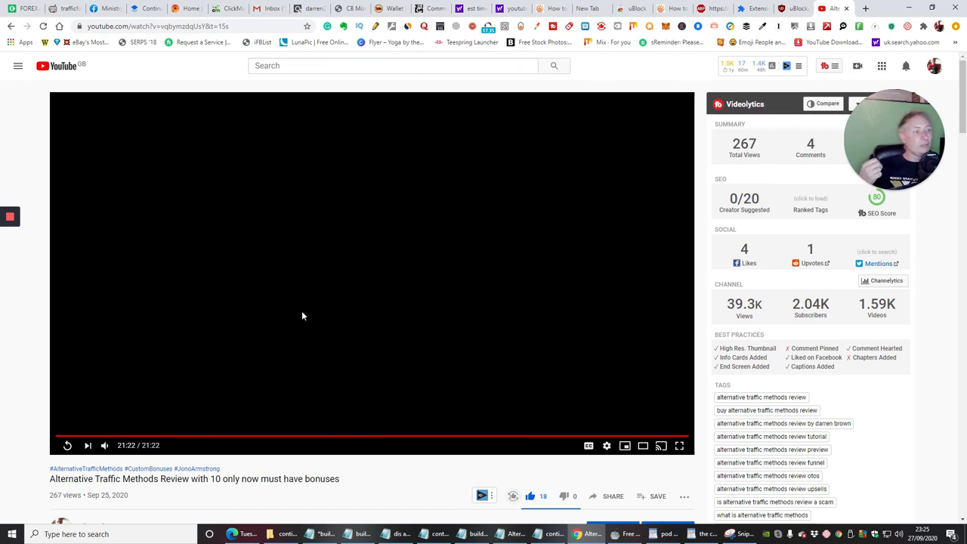
mouse_move(290, 284)
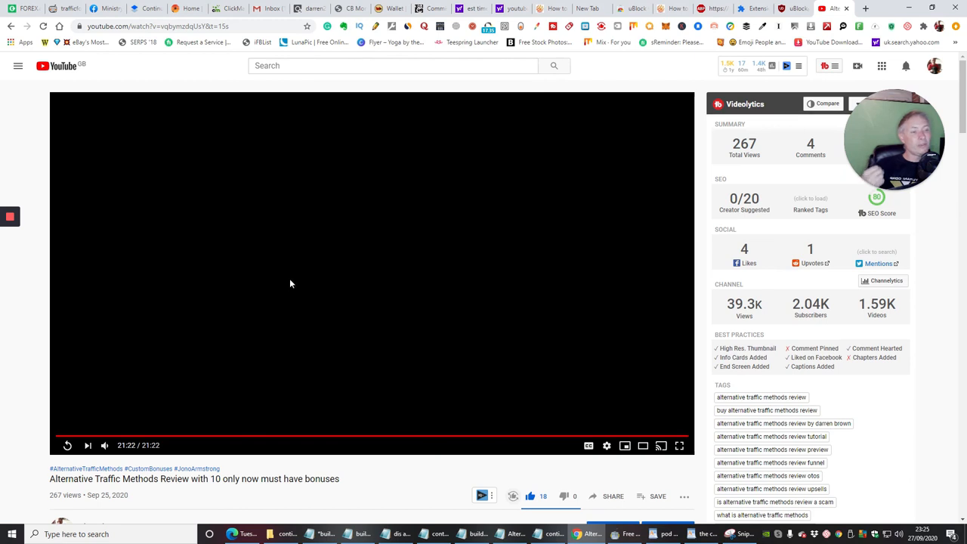
mouse_move(179, 242)
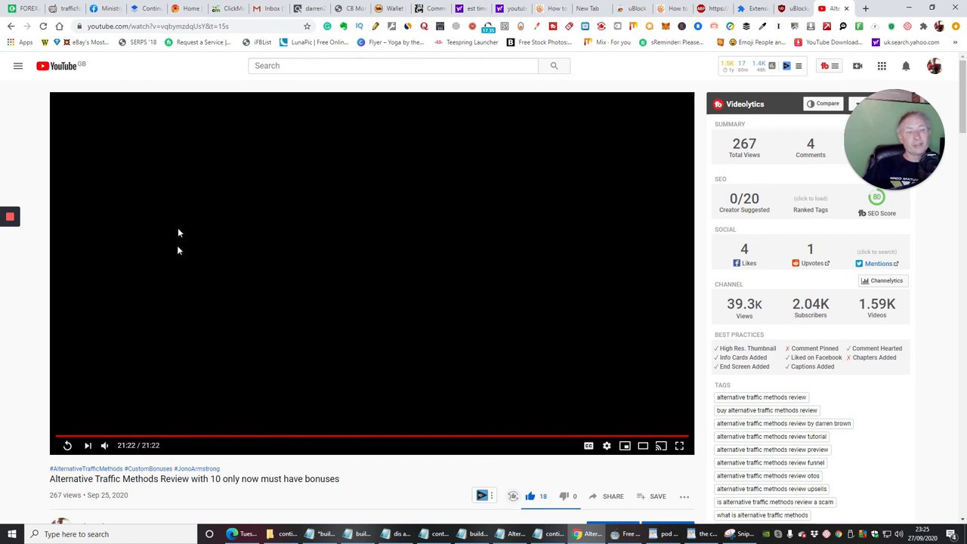
mouse_move(218, 232)
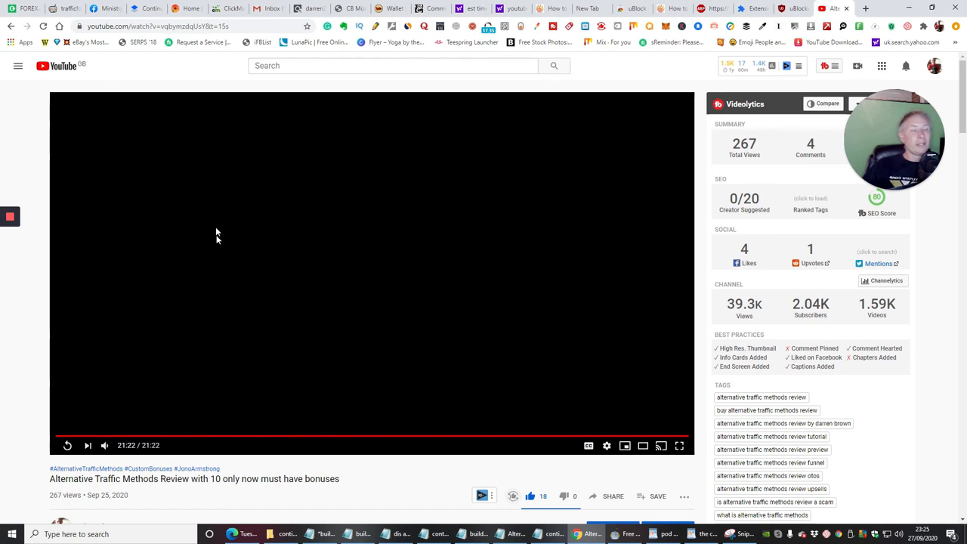
mouse_move(328, 222)
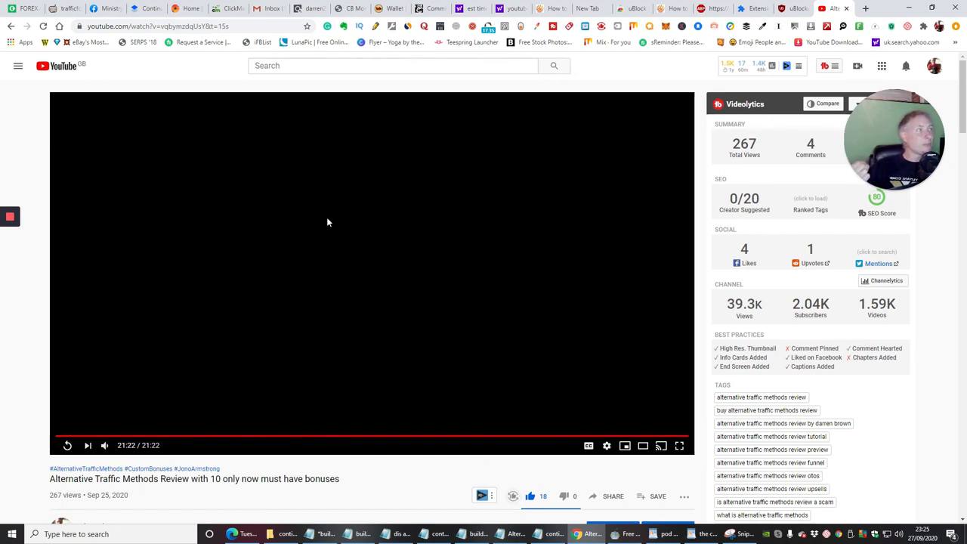